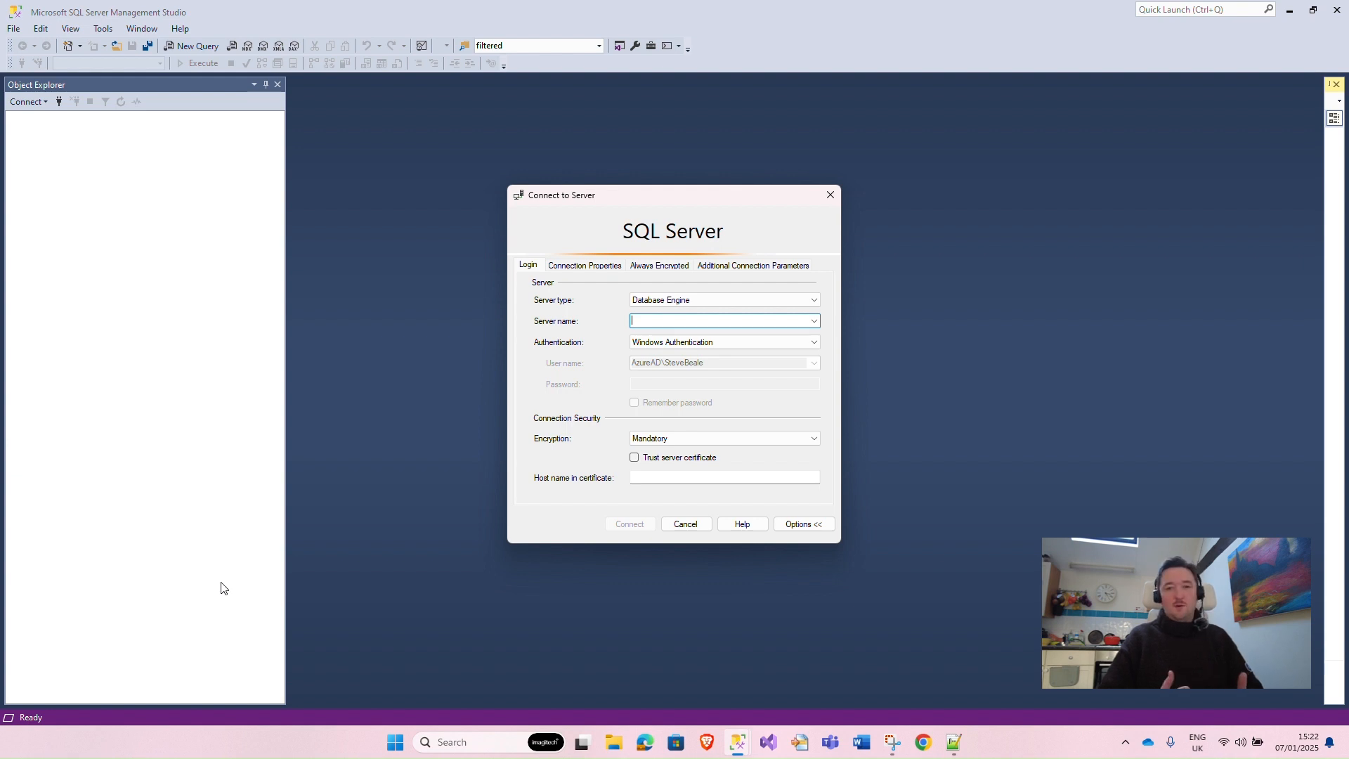
{"action": "mouse_move", "coordinate": [481, 352]}
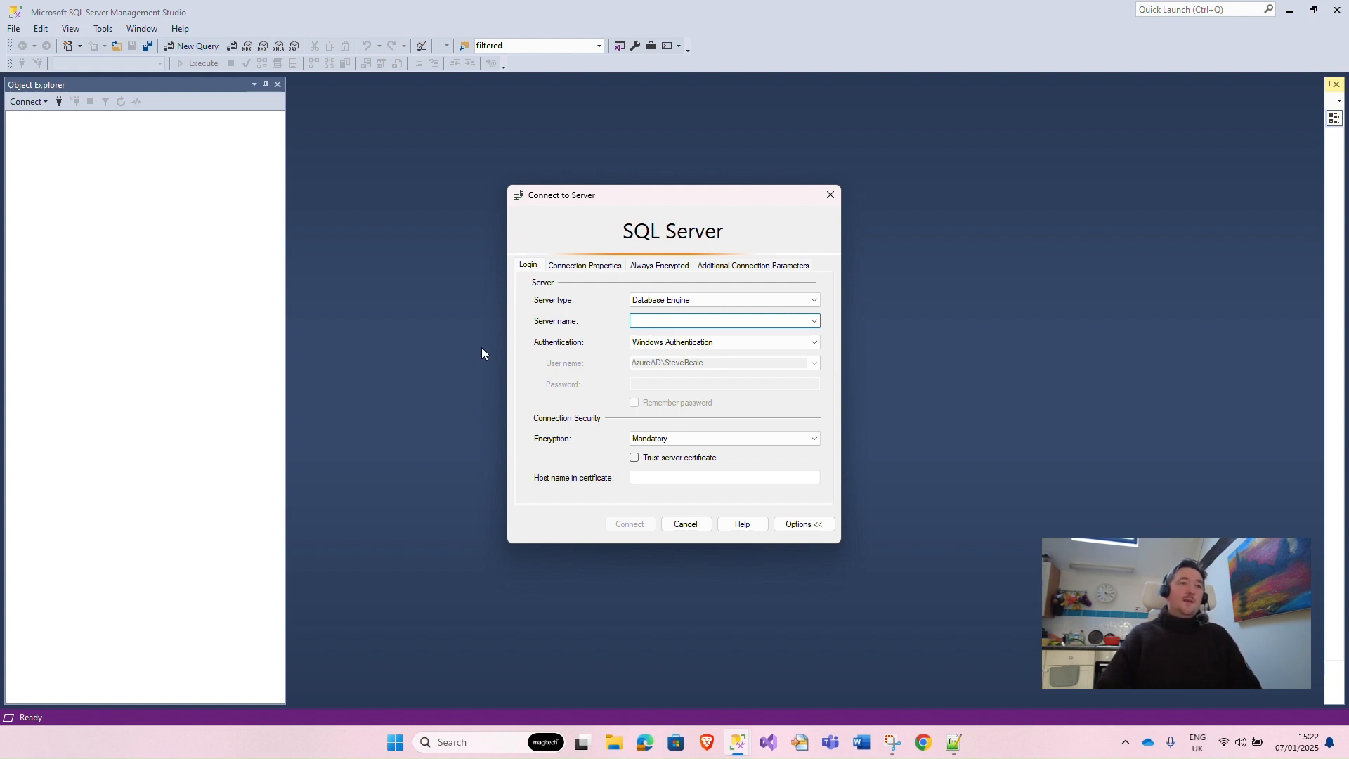
{"action": "mouse_move", "coordinate": [881, 635]}
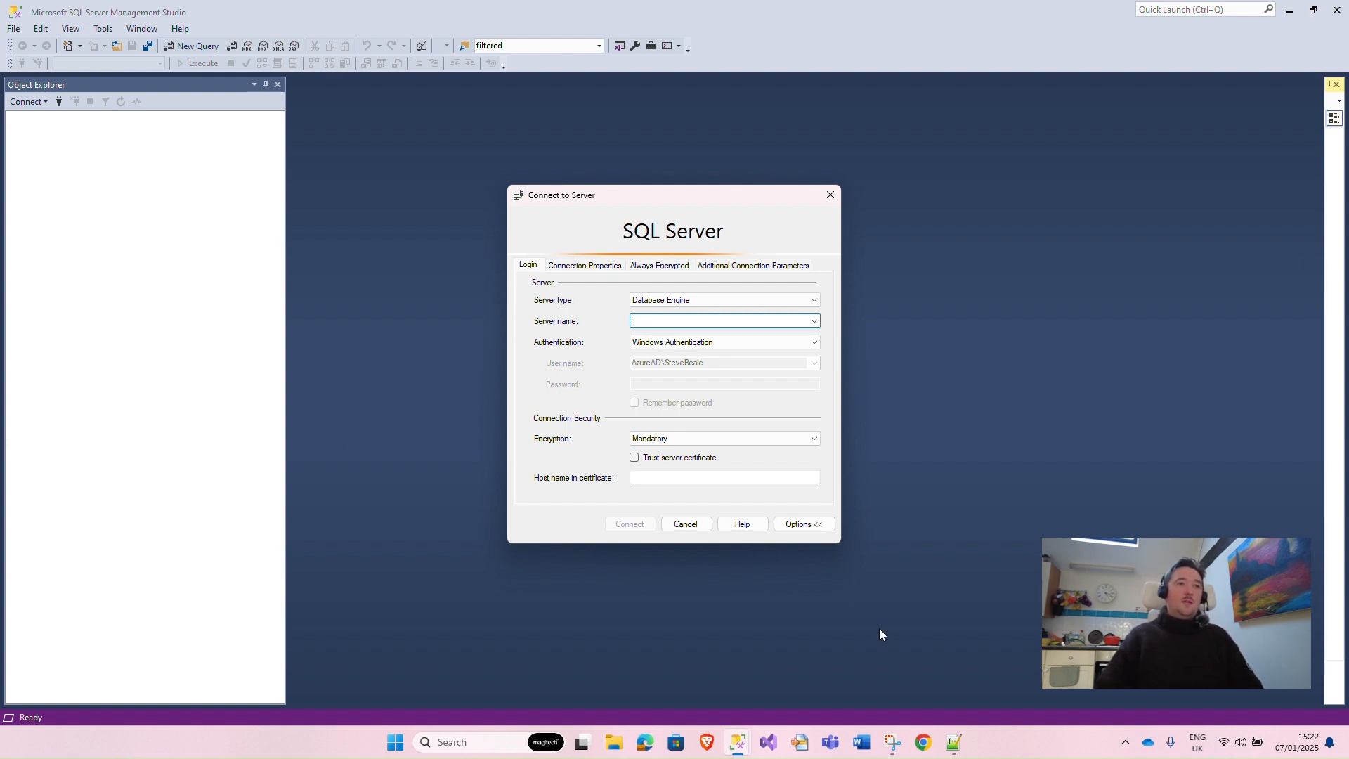
- Collapse the extra connection options and focus the Server name box
{"action": "left_click", "coordinate": [801, 524]}
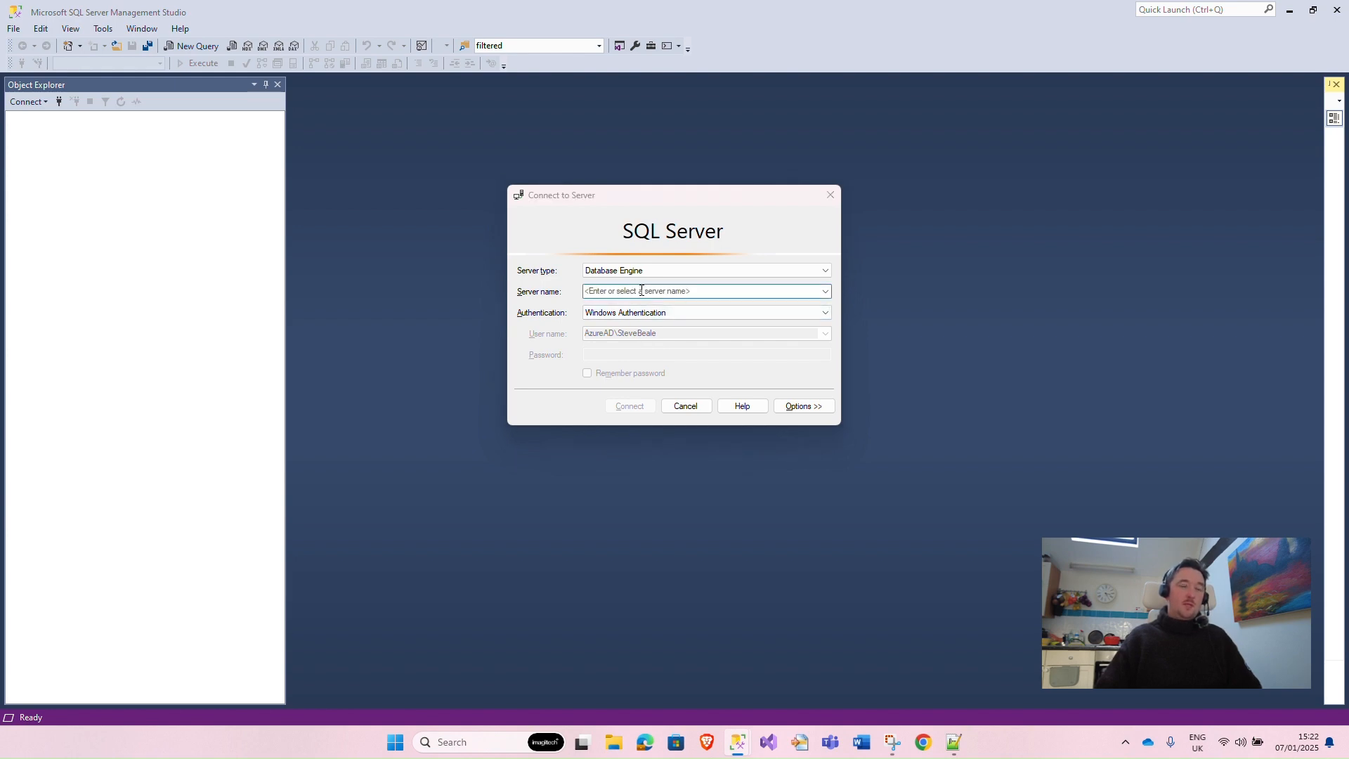
{"action": "left_click", "coordinate": [952, 742]}
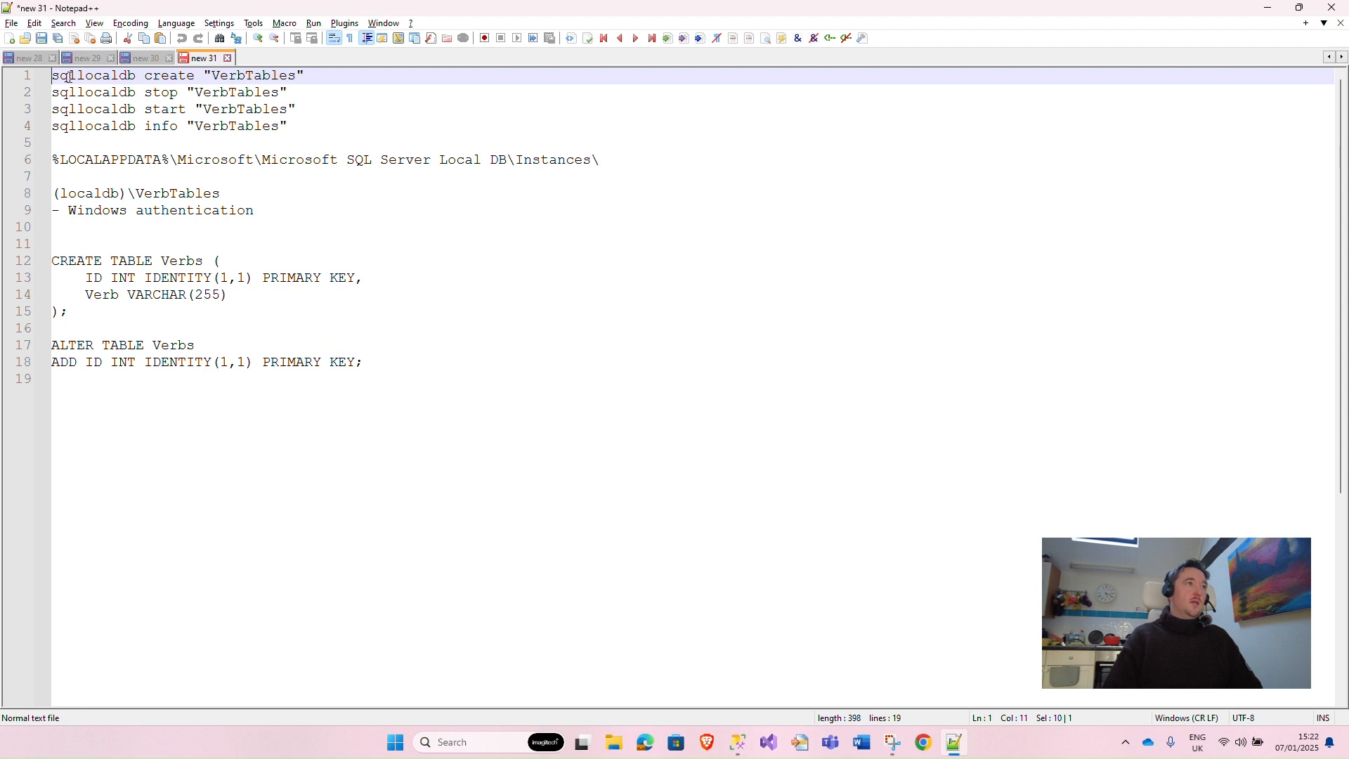
- Review the sqllocaldb commands in the notes and copy sqllocaldb create "VerbTables"
{"action": "left_click", "coordinate": [136, 76]}
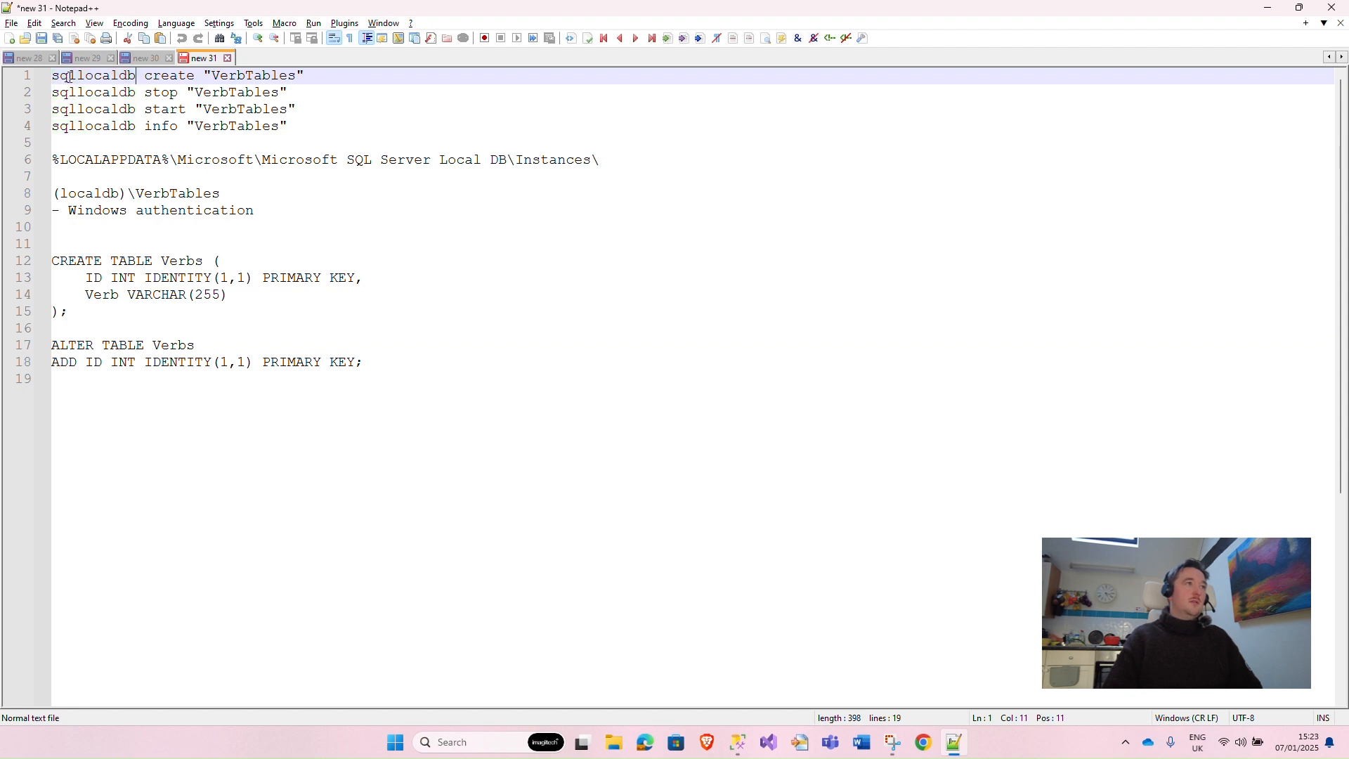
{"action": "left_click", "coordinate": [303, 74]}
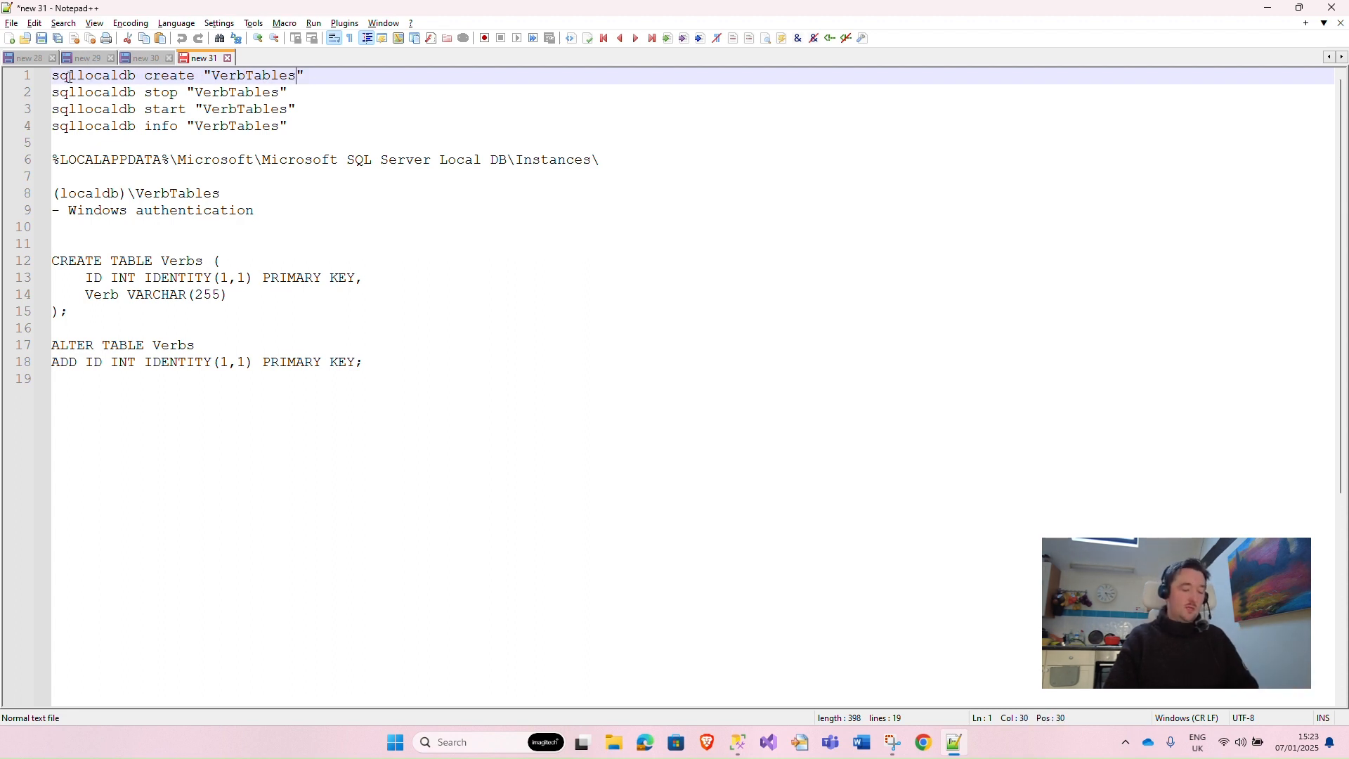
{"action": "double_click", "coordinate": [252, 75]}
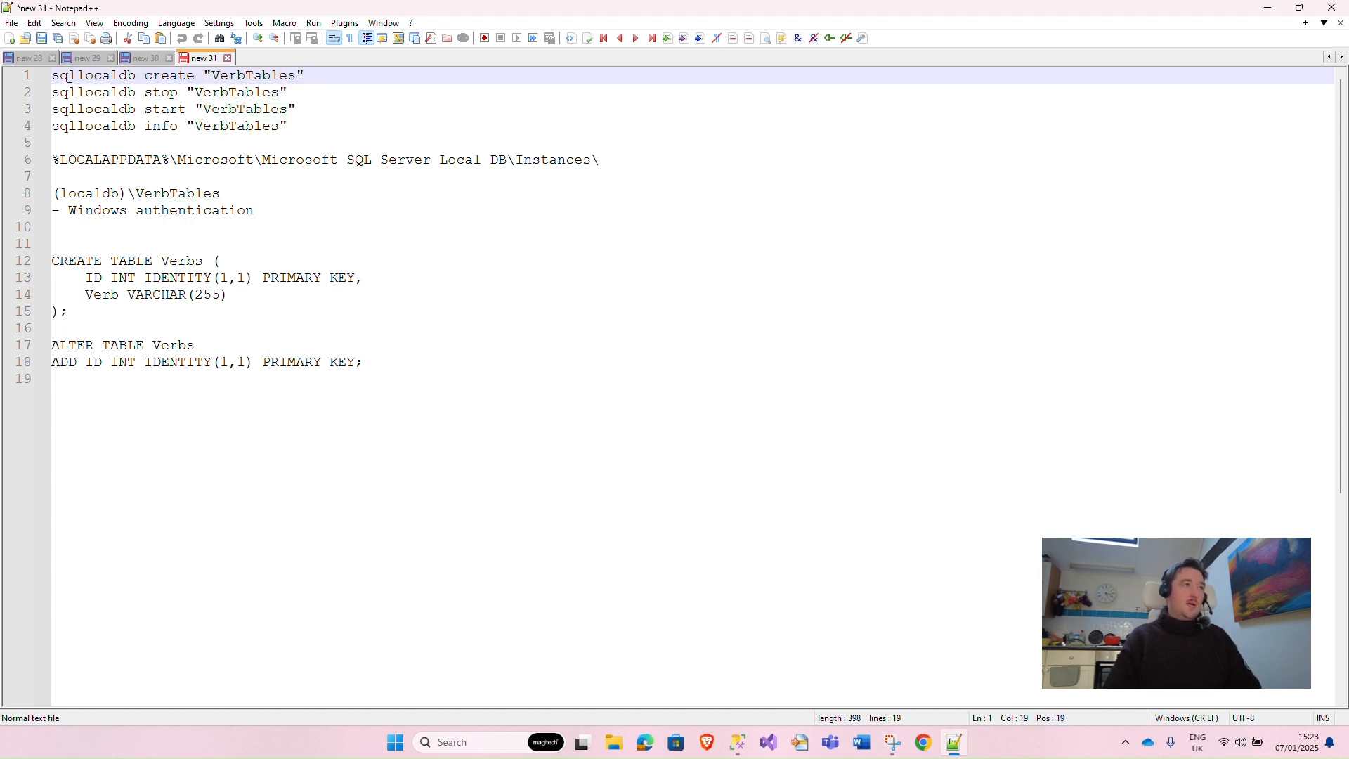
{"action": "double_click", "coordinate": [170, 75]}
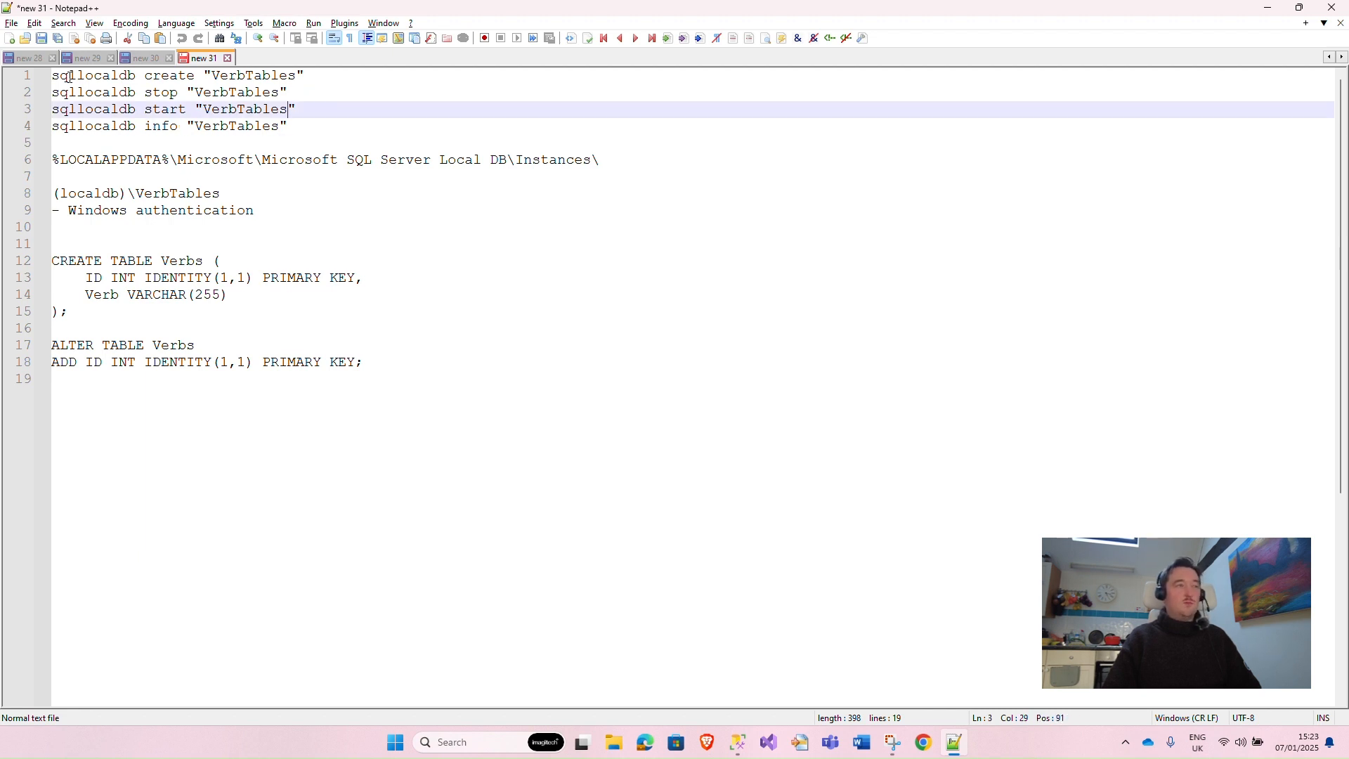
{"action": "key", "text": "Right"}
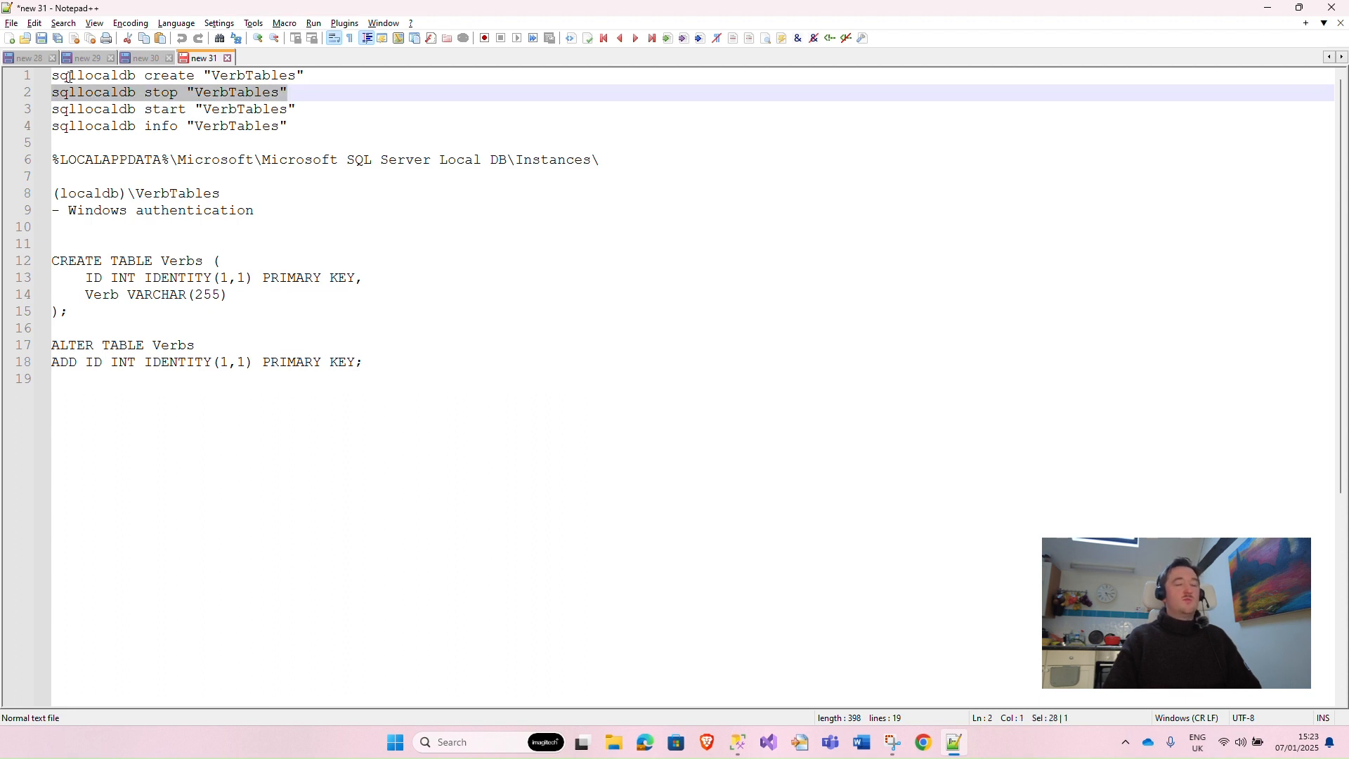
{"action": "left_click", "coordinate": [286, 93]}
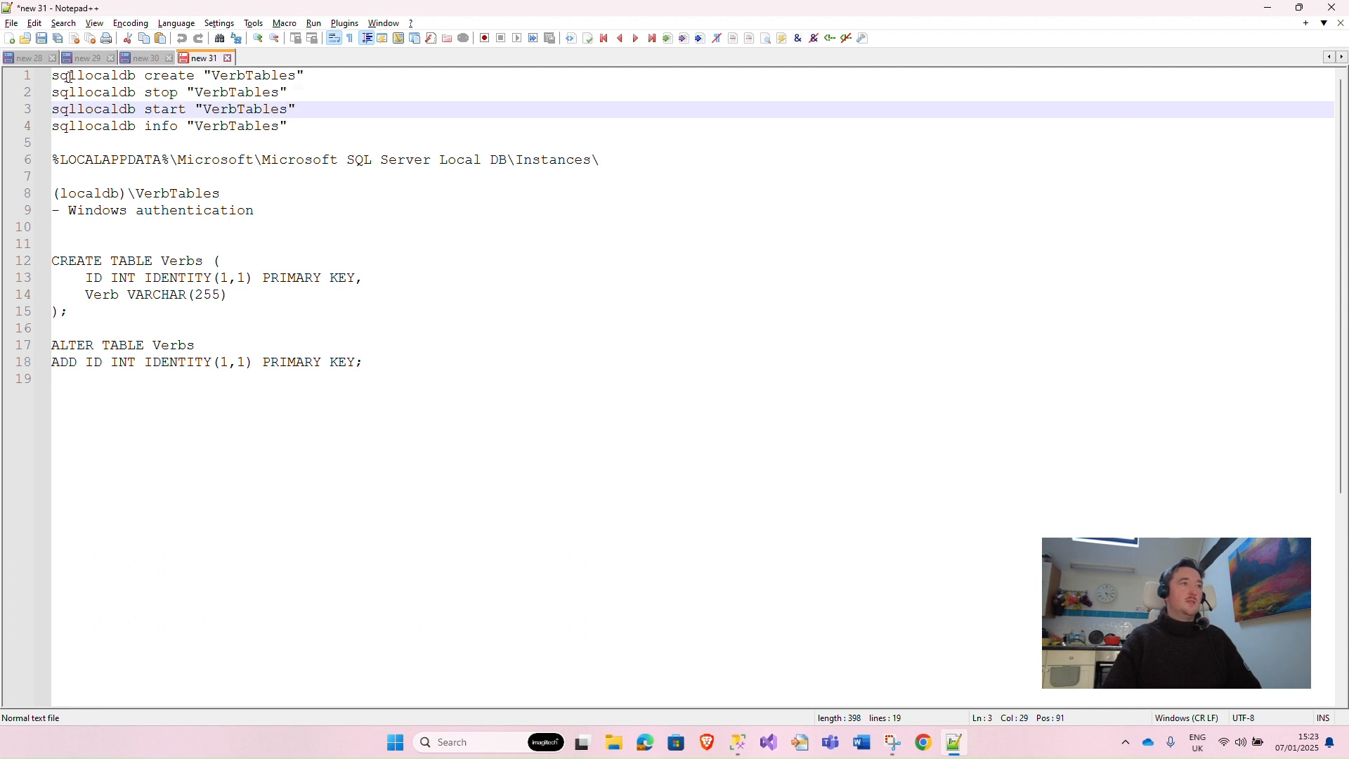
{"action": "left_click", "coordinate": [69, 74]}
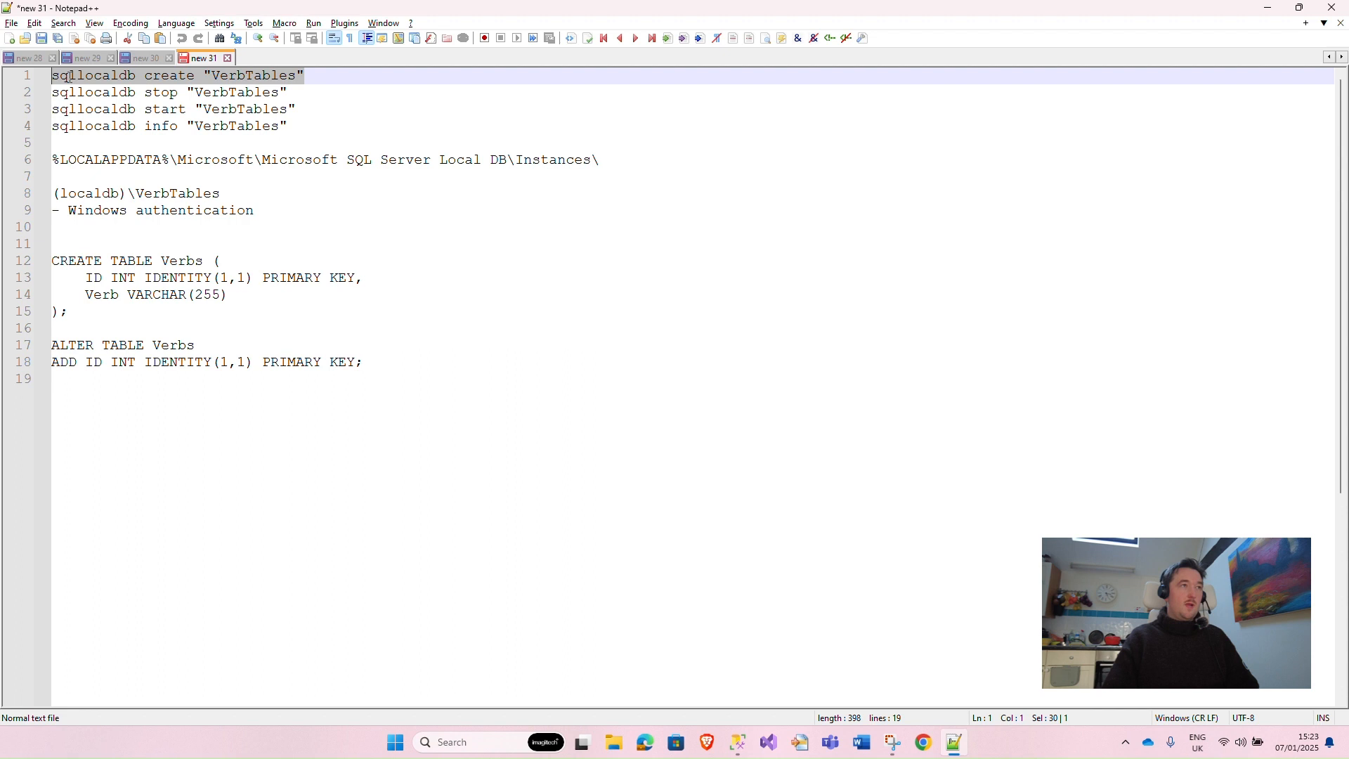
- Search Windows Start for 'cm' to find Command Prompt
{"action": "type", "text": "cm"}
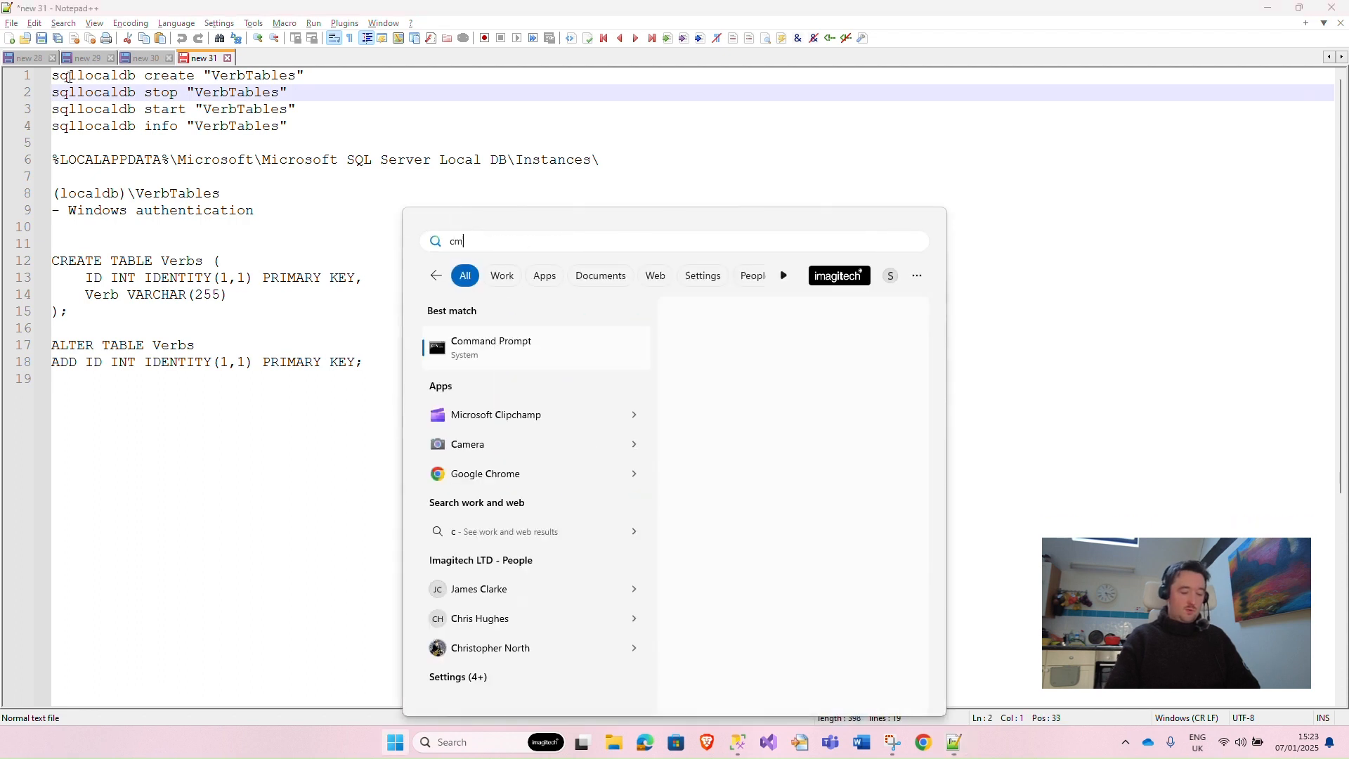
- Run sqllocaldb create "VerbTables" in Command Prompt to create the LocalDB instance
{"action": "left_click", "coordinate": [491, 347]}
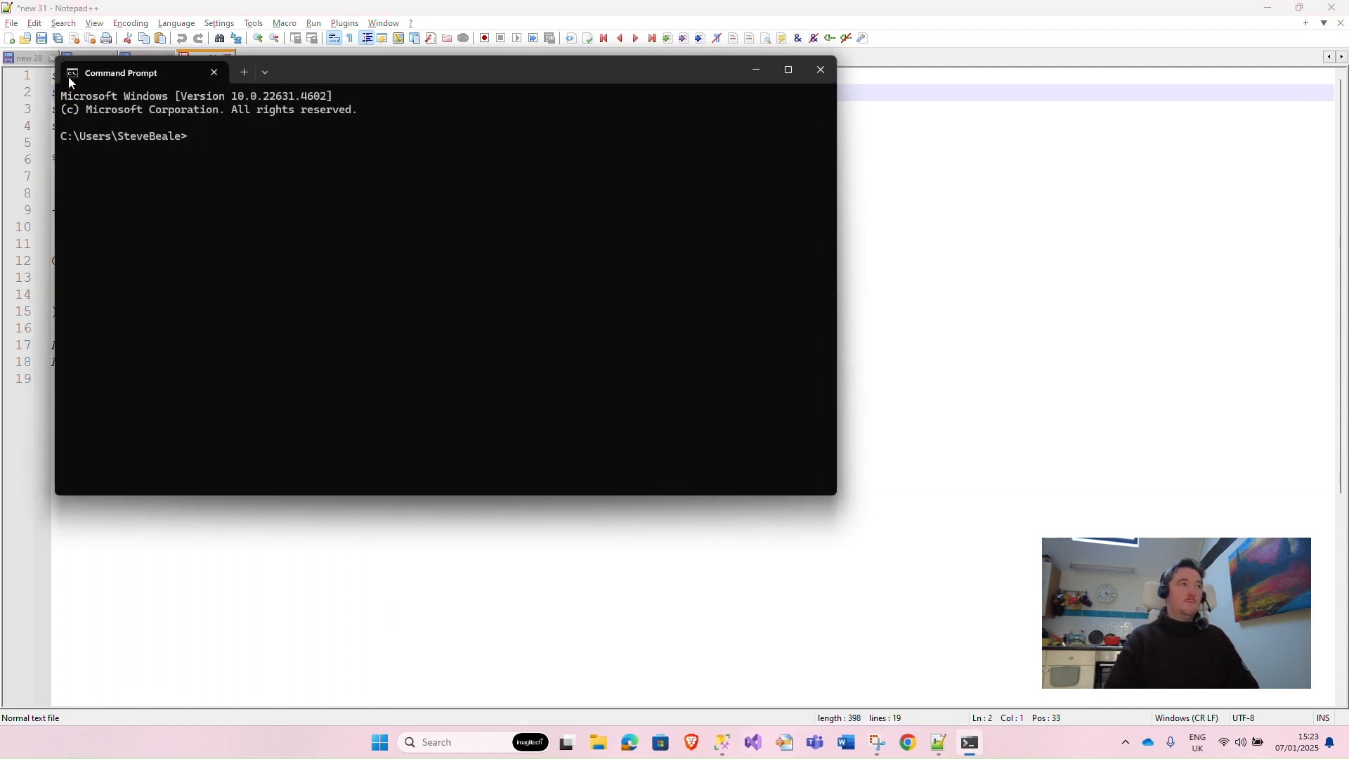
{"action": "type", "text": "sqllocaldb create \"VerbTables\""}
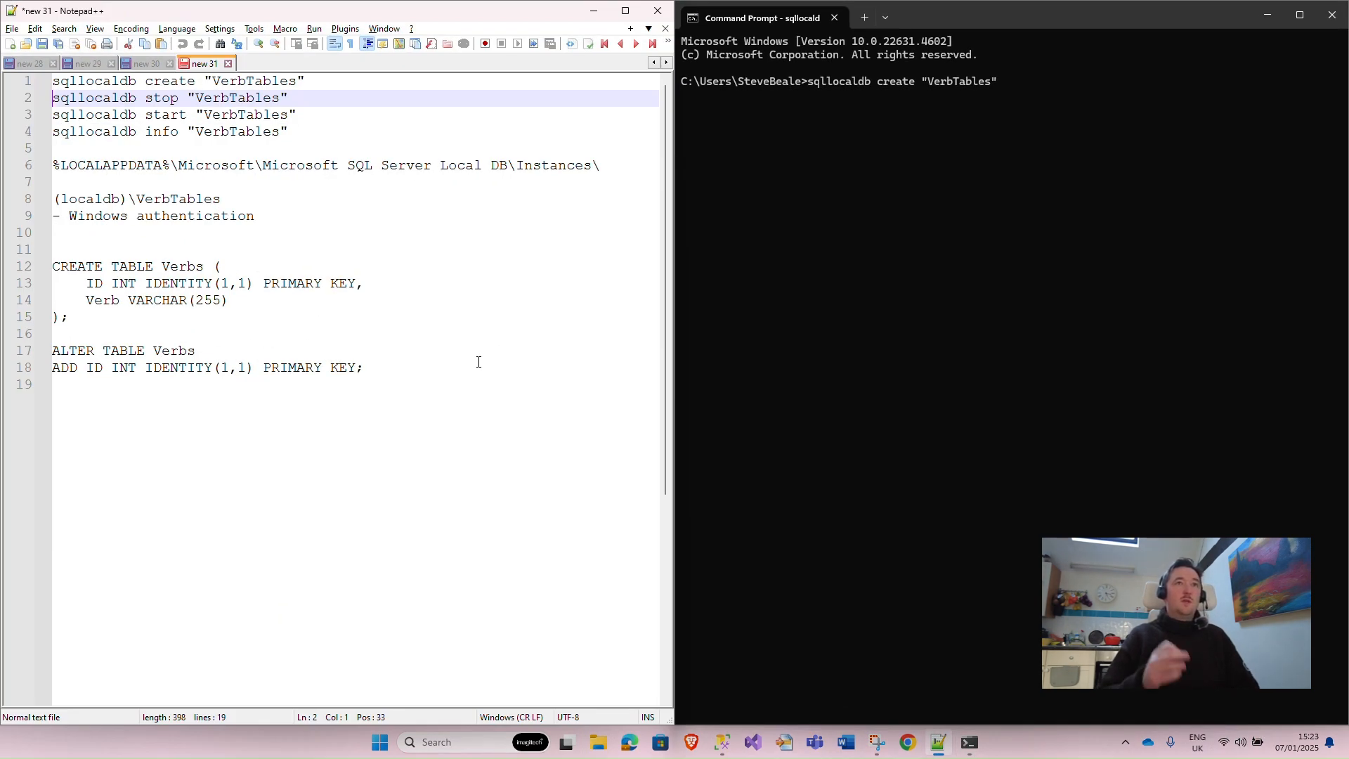
{"action": "key", "text": "Return"}
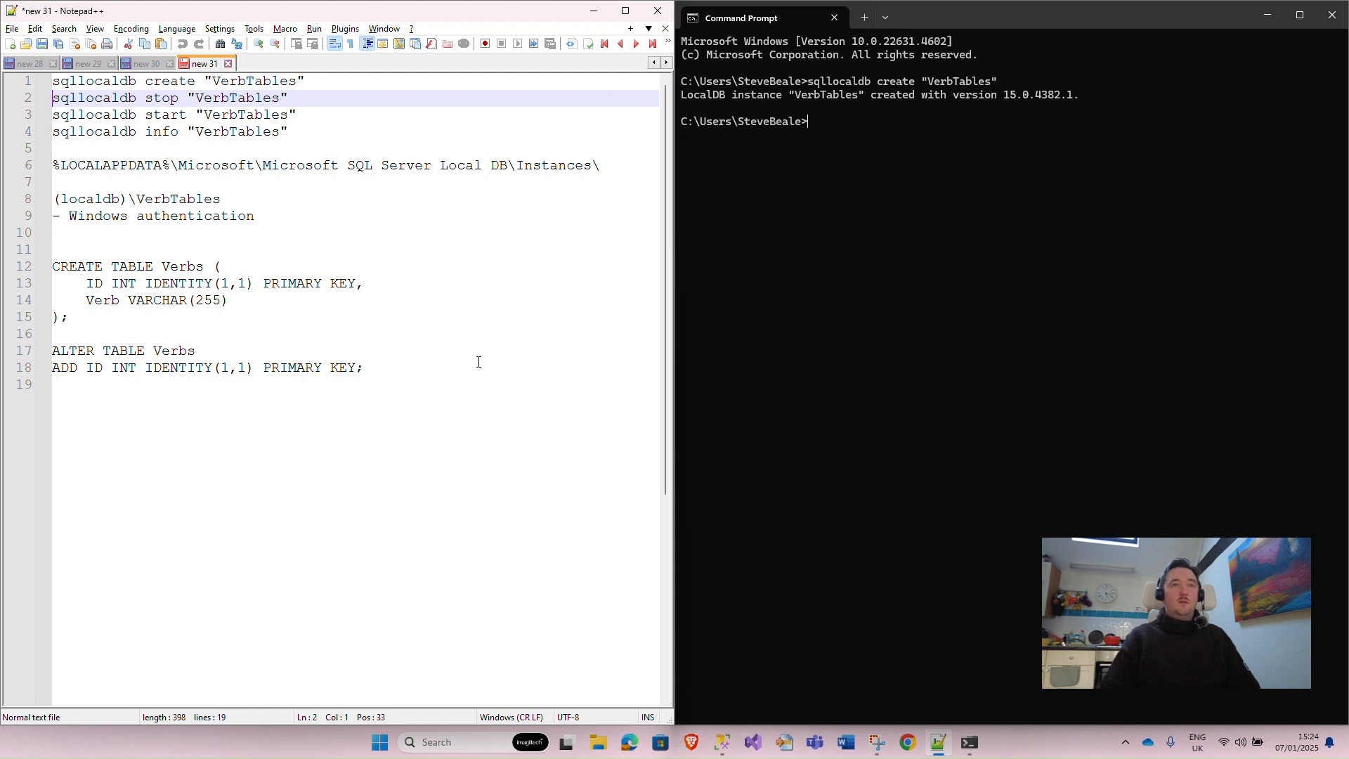
{"action": "mouse_move", "coordinate": [970, 87]}
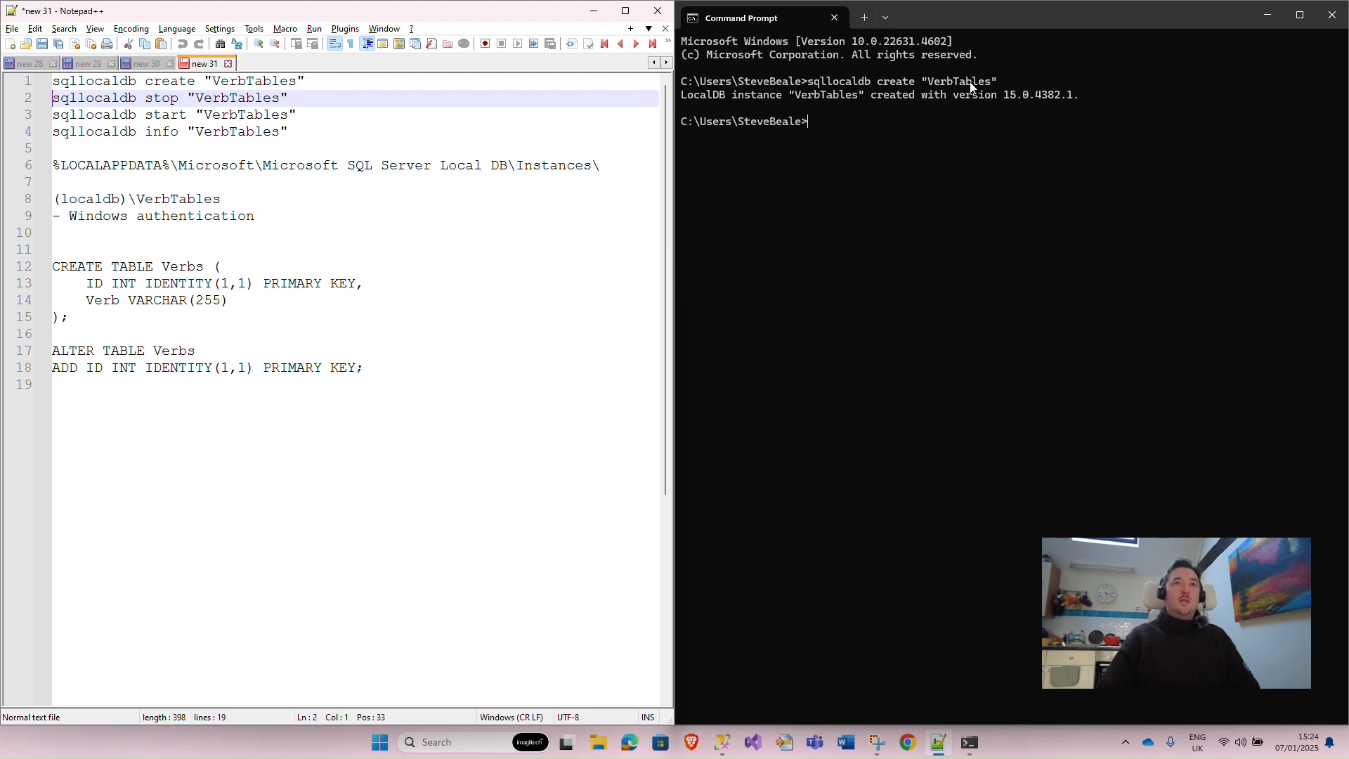
{"action": "mouse_move", "coordinate": [887, 137]}
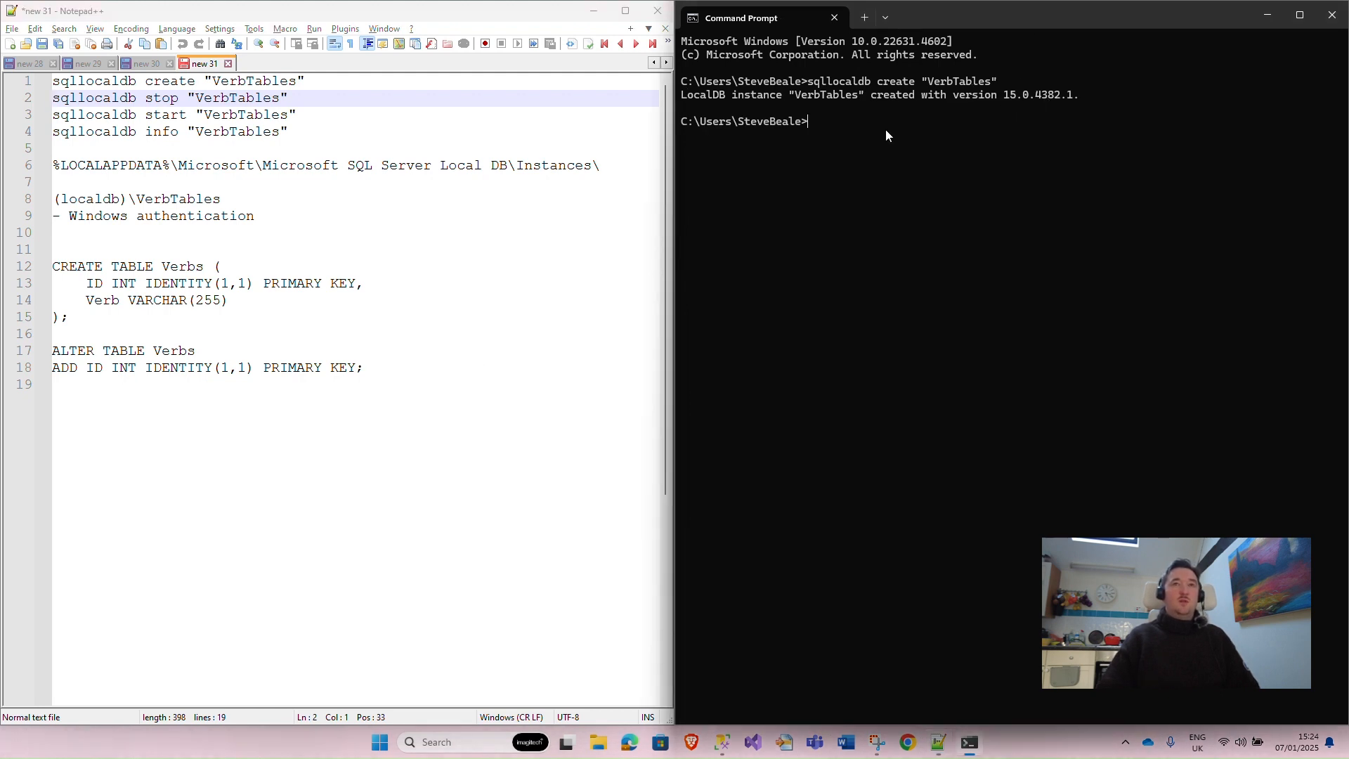
{"action": "mouse_move", "coordinate": [441, 120]}
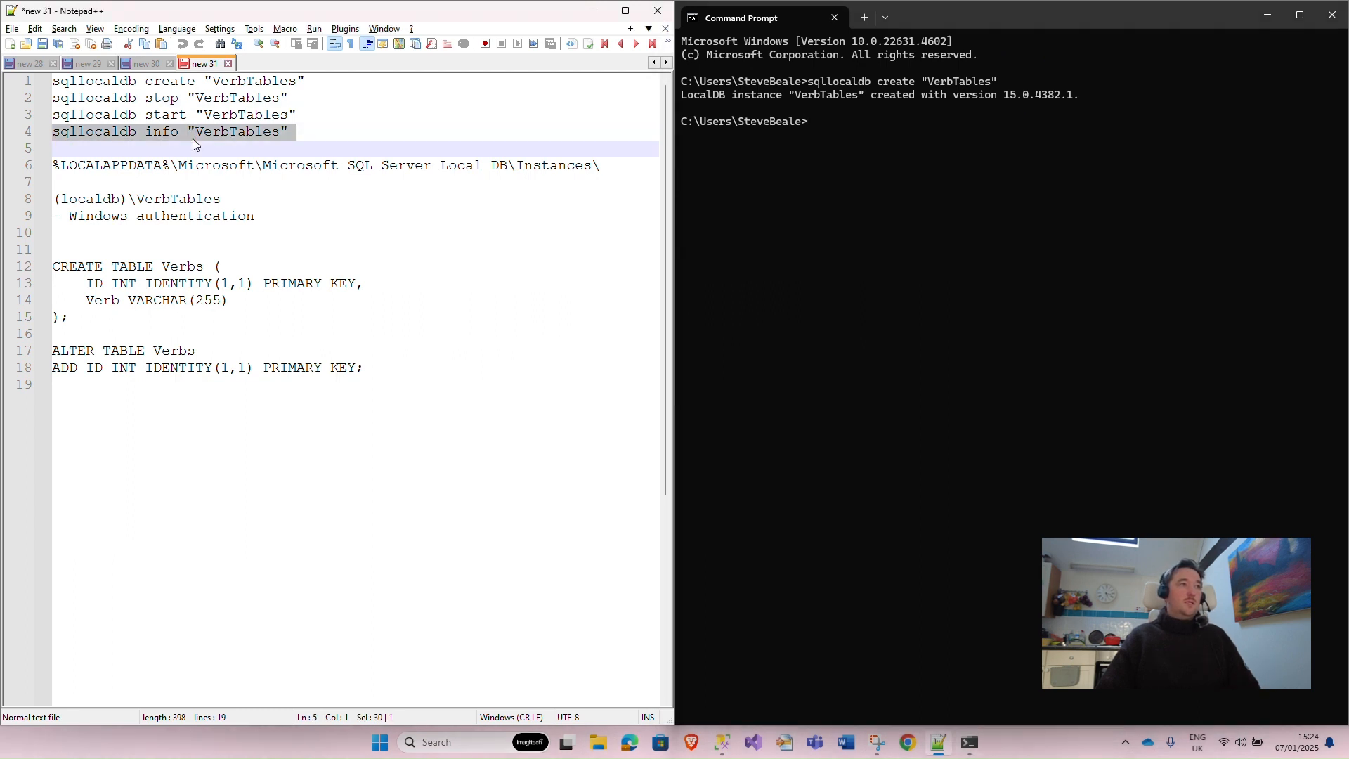
- Check the VerbTables instance info, then start it with sqllocaldb start "VerbTables"
{"action": "type", "text": "sqllocaldb info \"VerbTables\""}
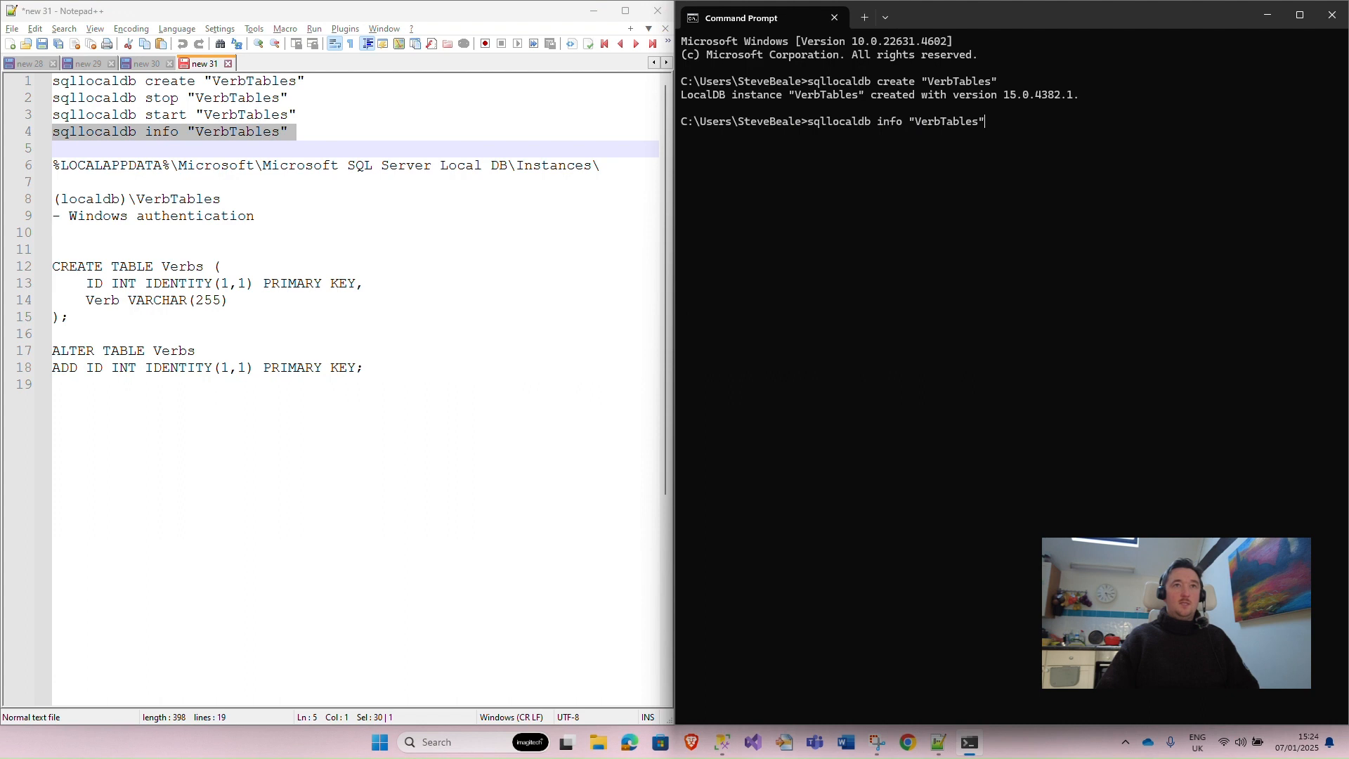
{"action": "key", "text": "Return"}
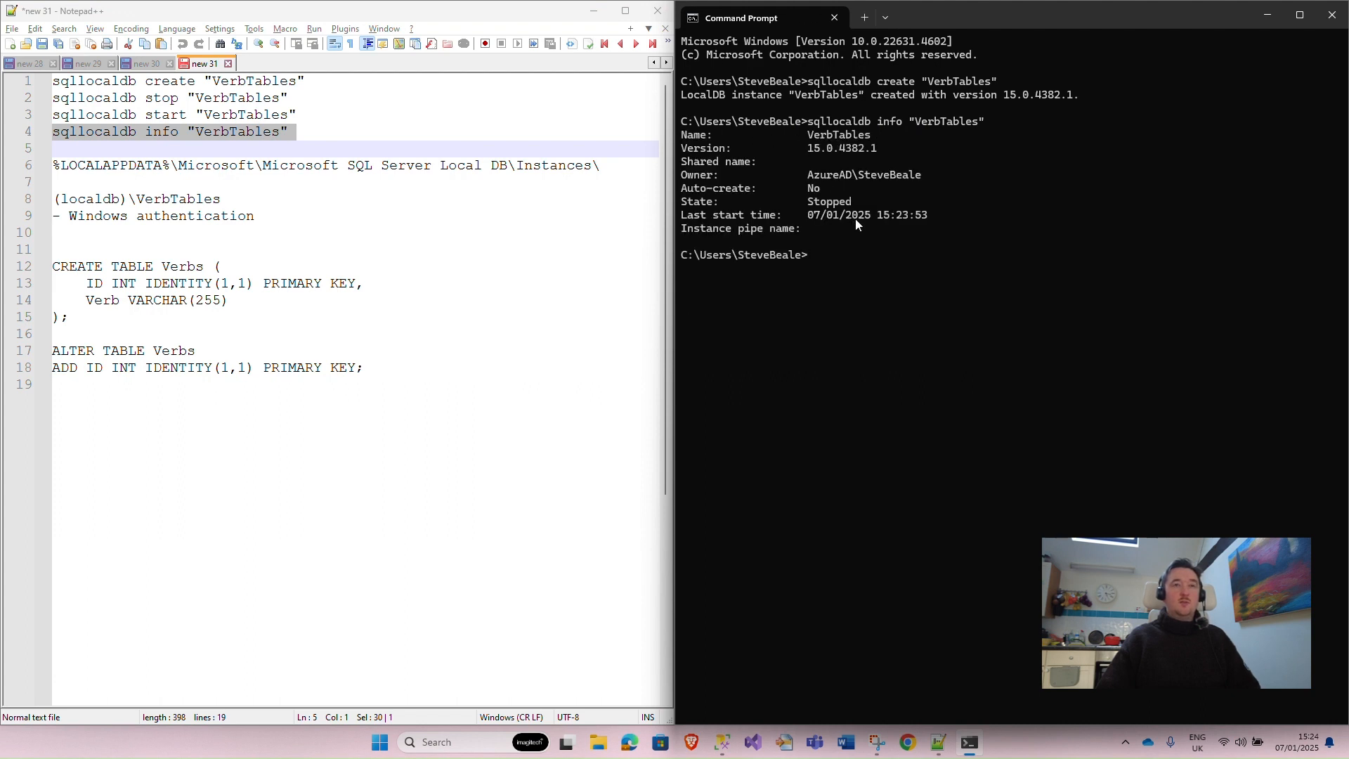
{"action": "mouse_move", "coordinate": [818, 216]}
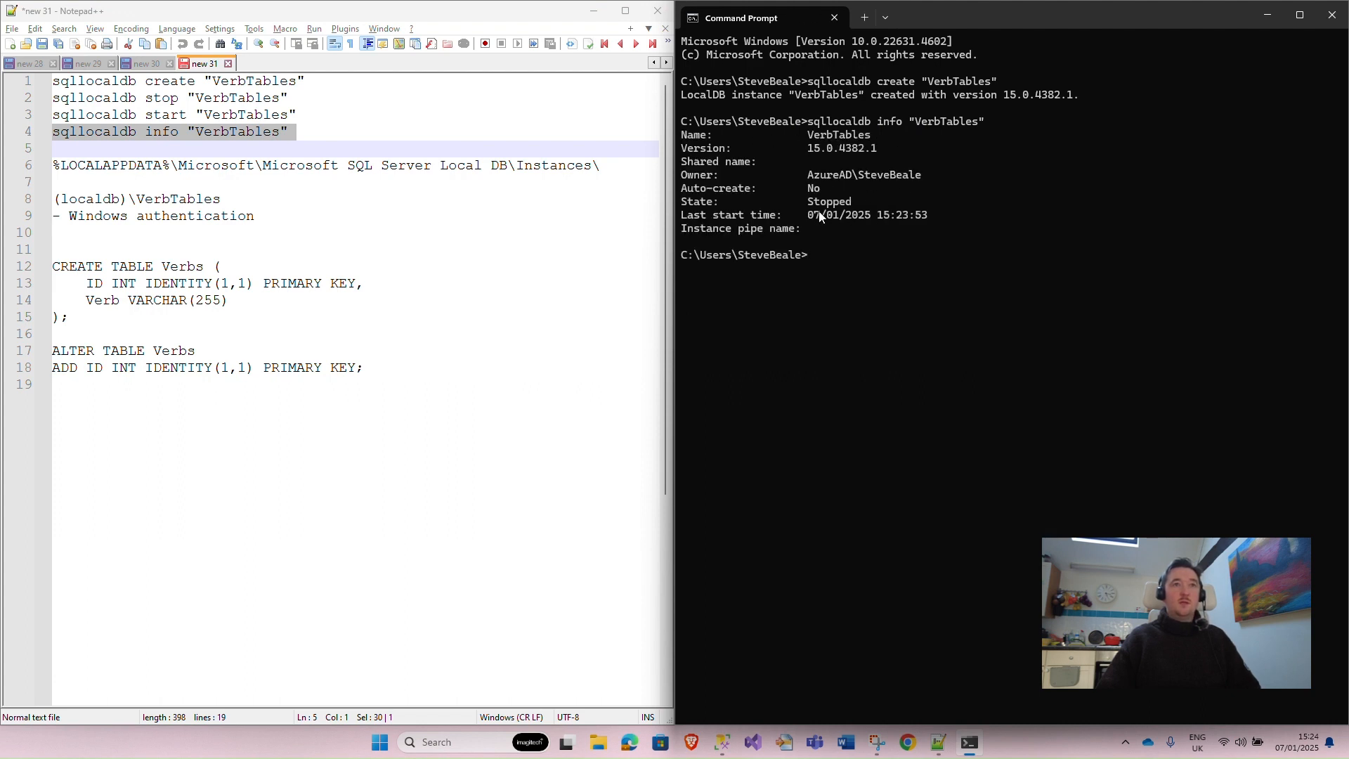
{"action": "mouse_move", "coordinate": [829, 229]}
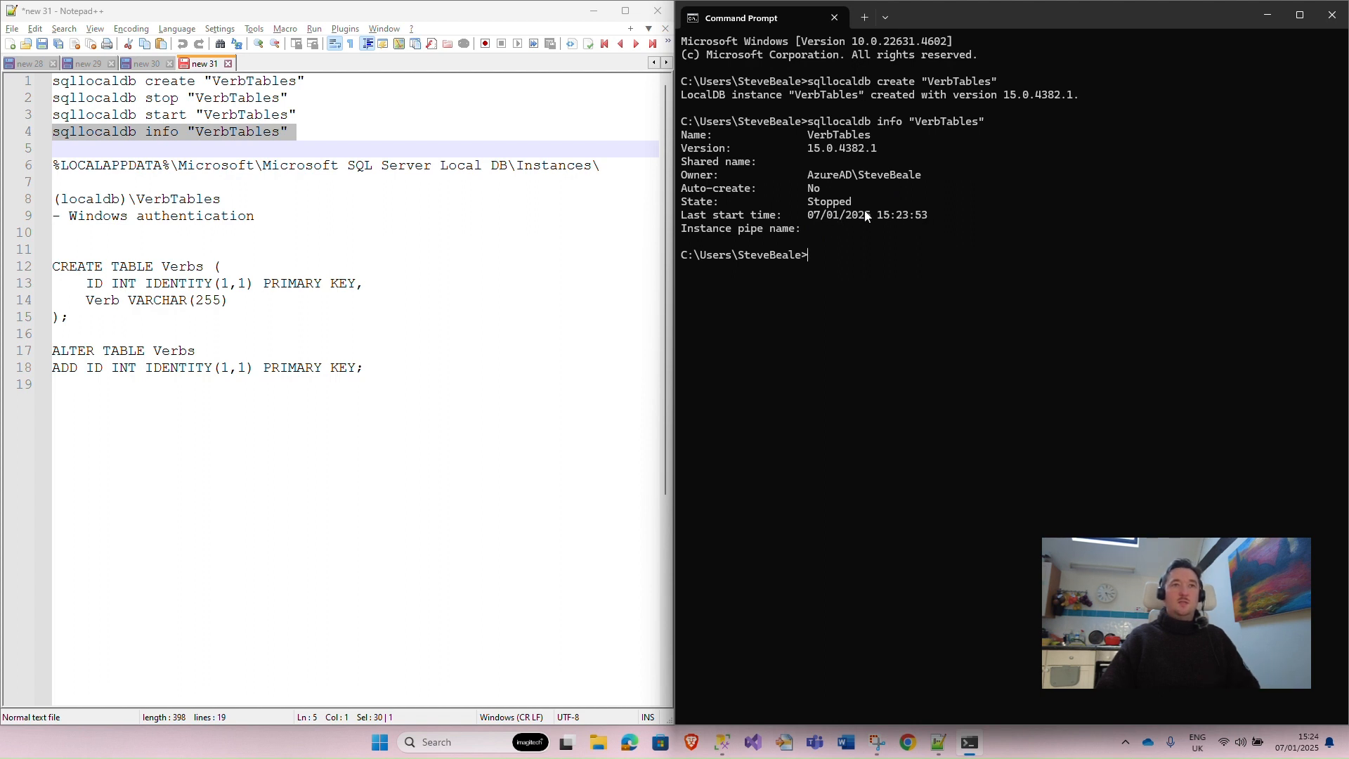
{"action": "mouse_move", "coordinate": [861, 215]}
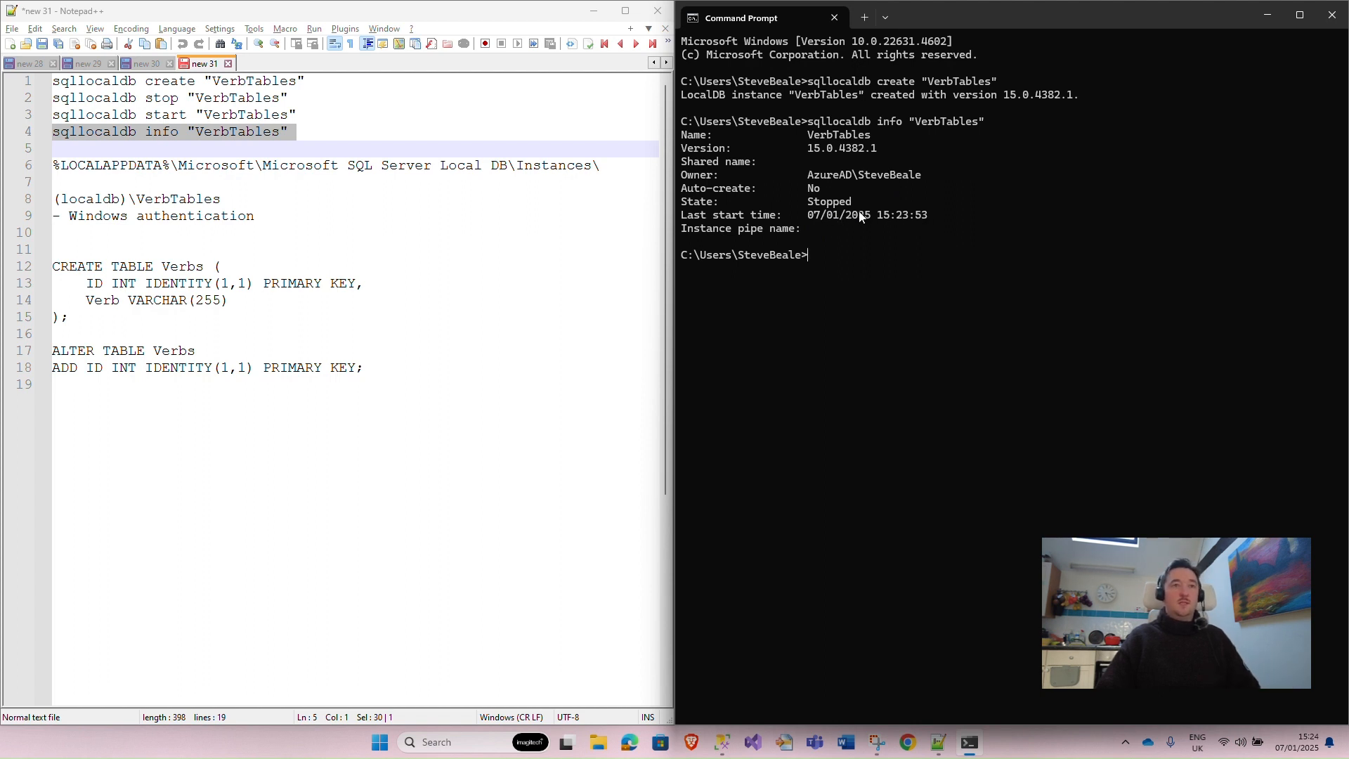
{"action": "left_click", "coordinate": [190, 113]}
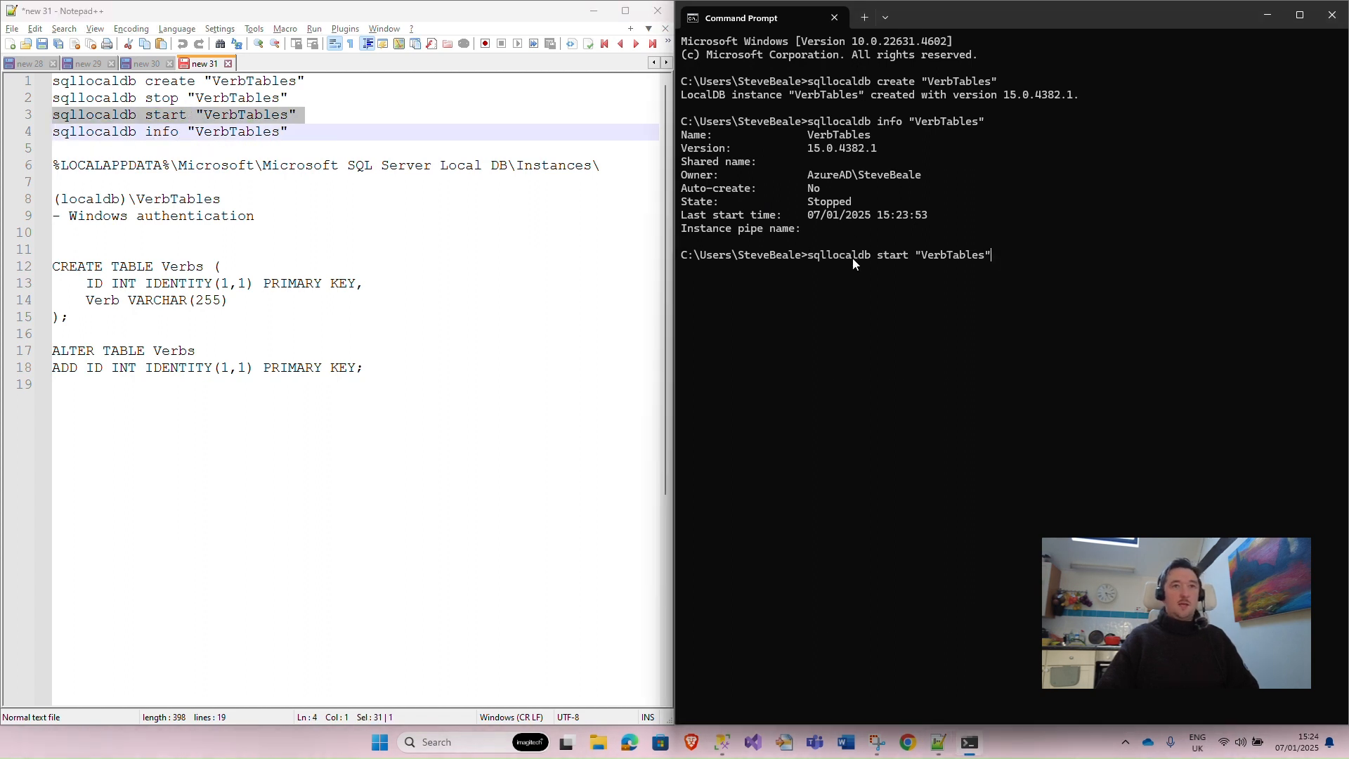
{"action": "key", "text": "Return"}
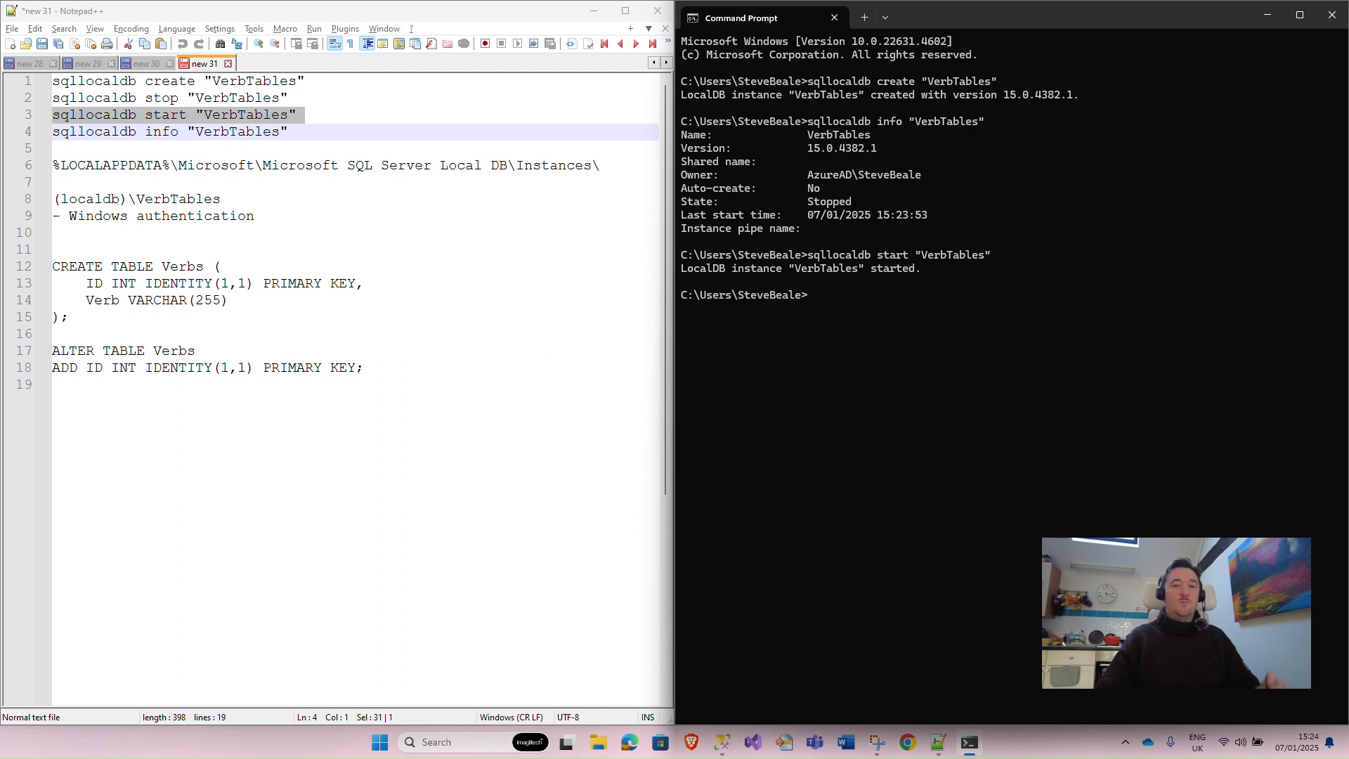
{"action": "mouse_move", "coordinate": [852, 264]}
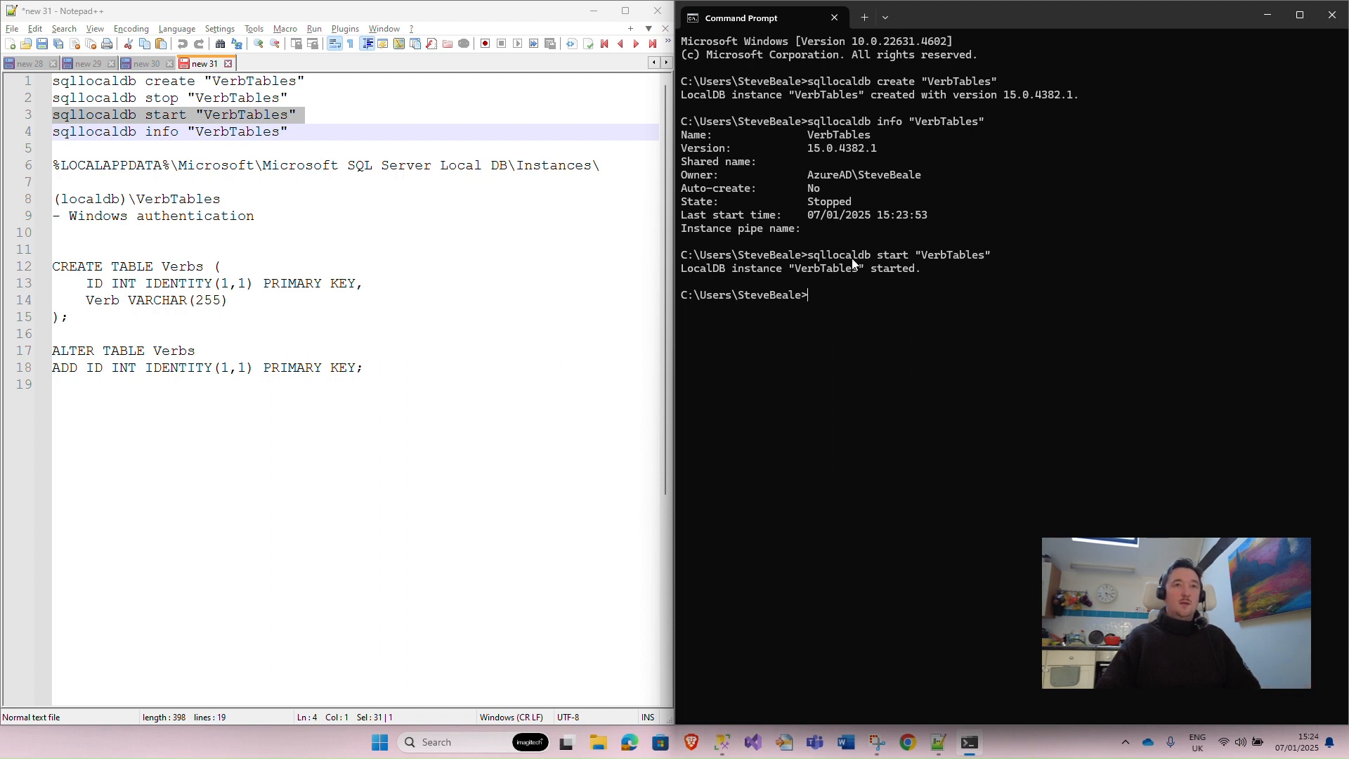
- Run sqllocaldb info "VerbTables" again and confirm the state is Running
{"action": "type", "text": "sqllocaldb info \"VerbTables\""}
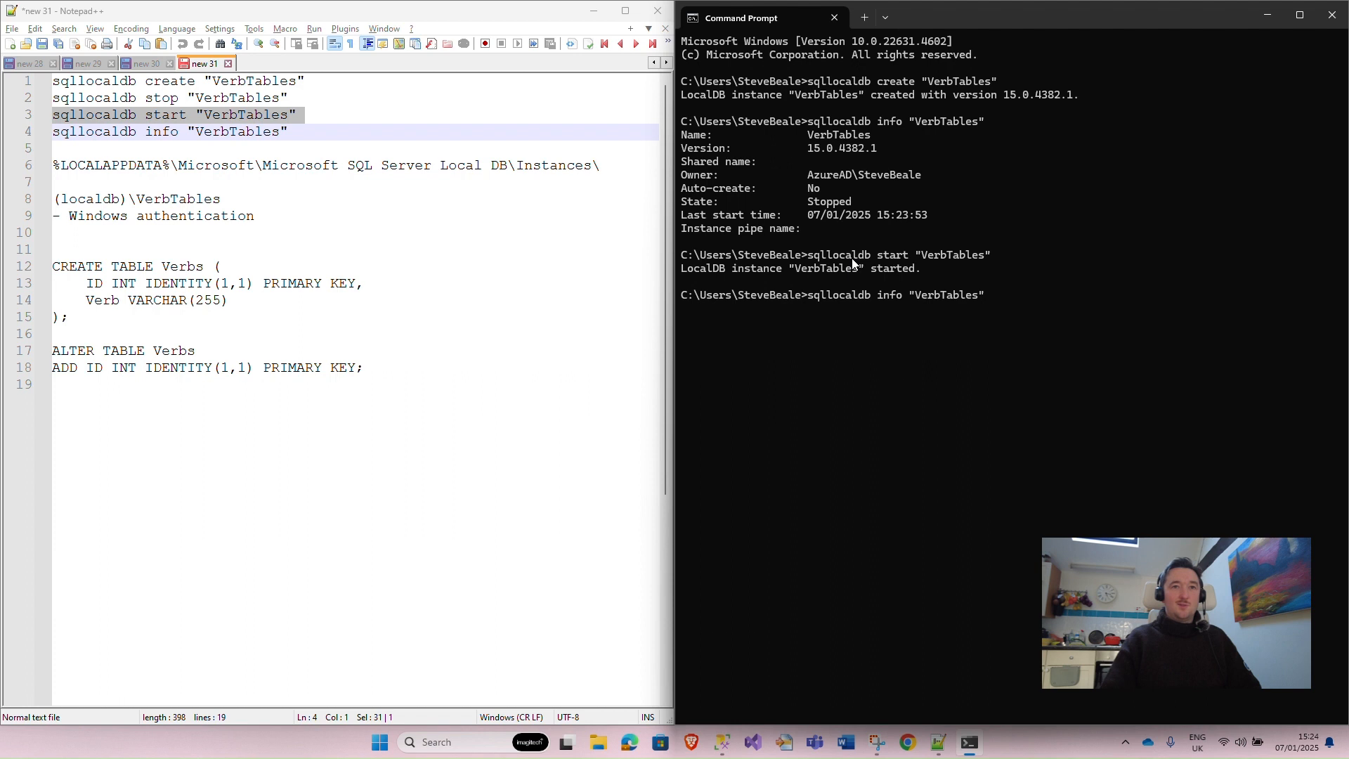
{"action": "key", "text": "Return"}
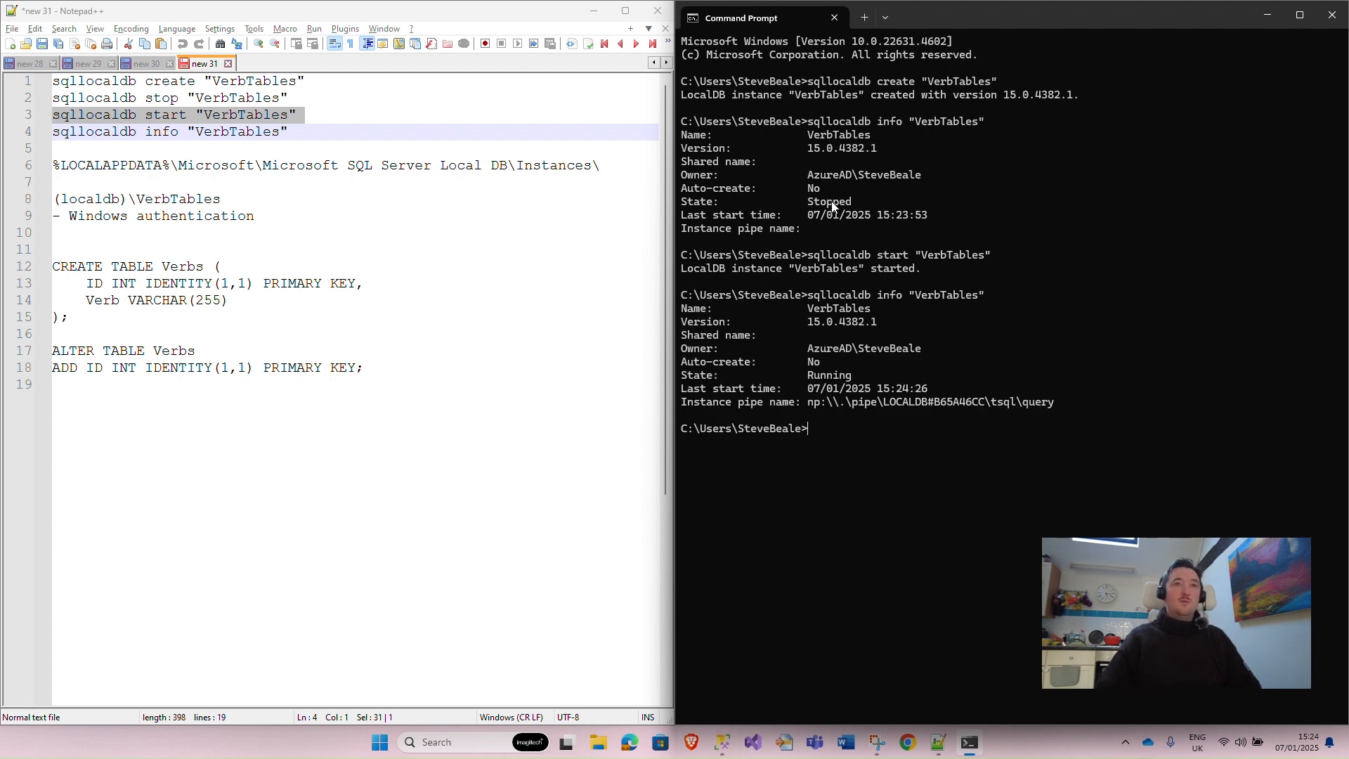
{"action": "double_click", "coordinate": [829, 375]}
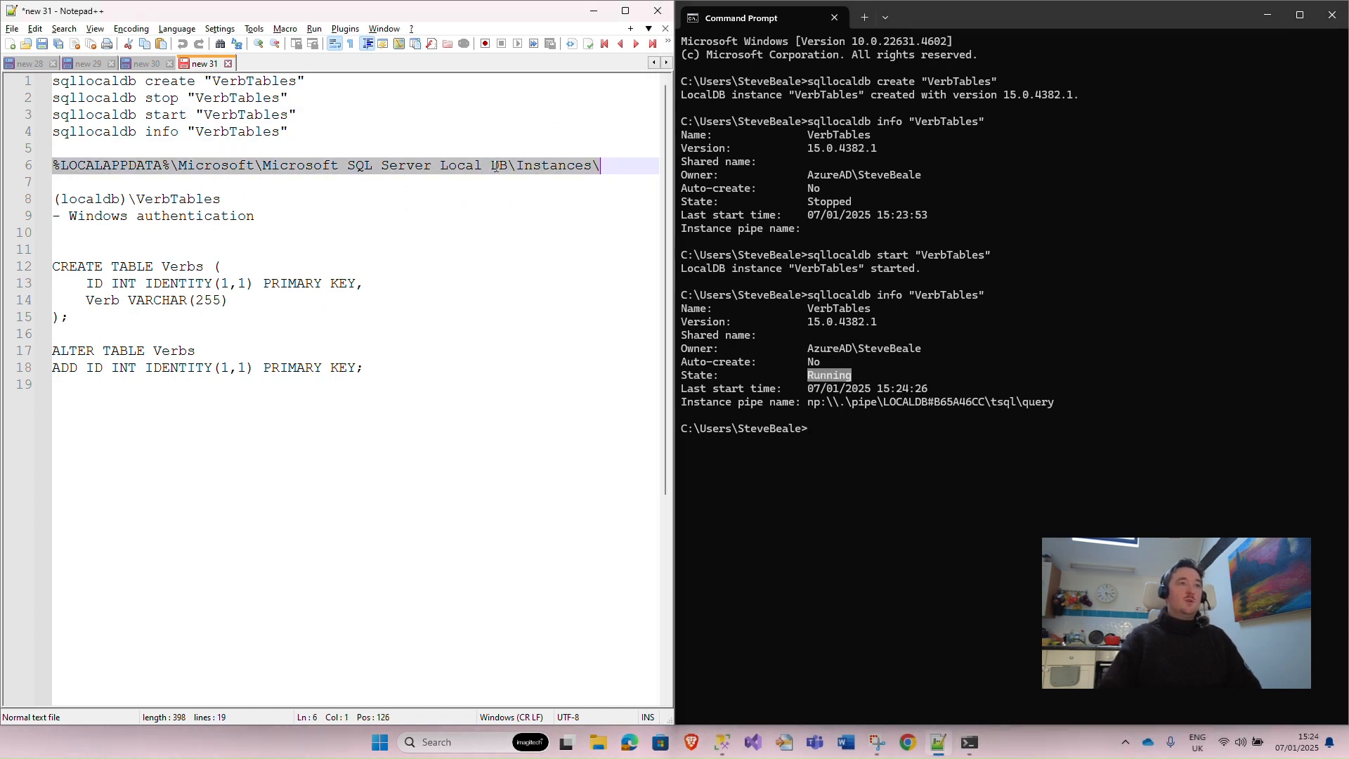
- Browse the %LOCALAPPDATA% LocalDB Instances folder, look inside VerbTables, and return to Instances
{"action": "left_click", "coordinate": [593, 166]}
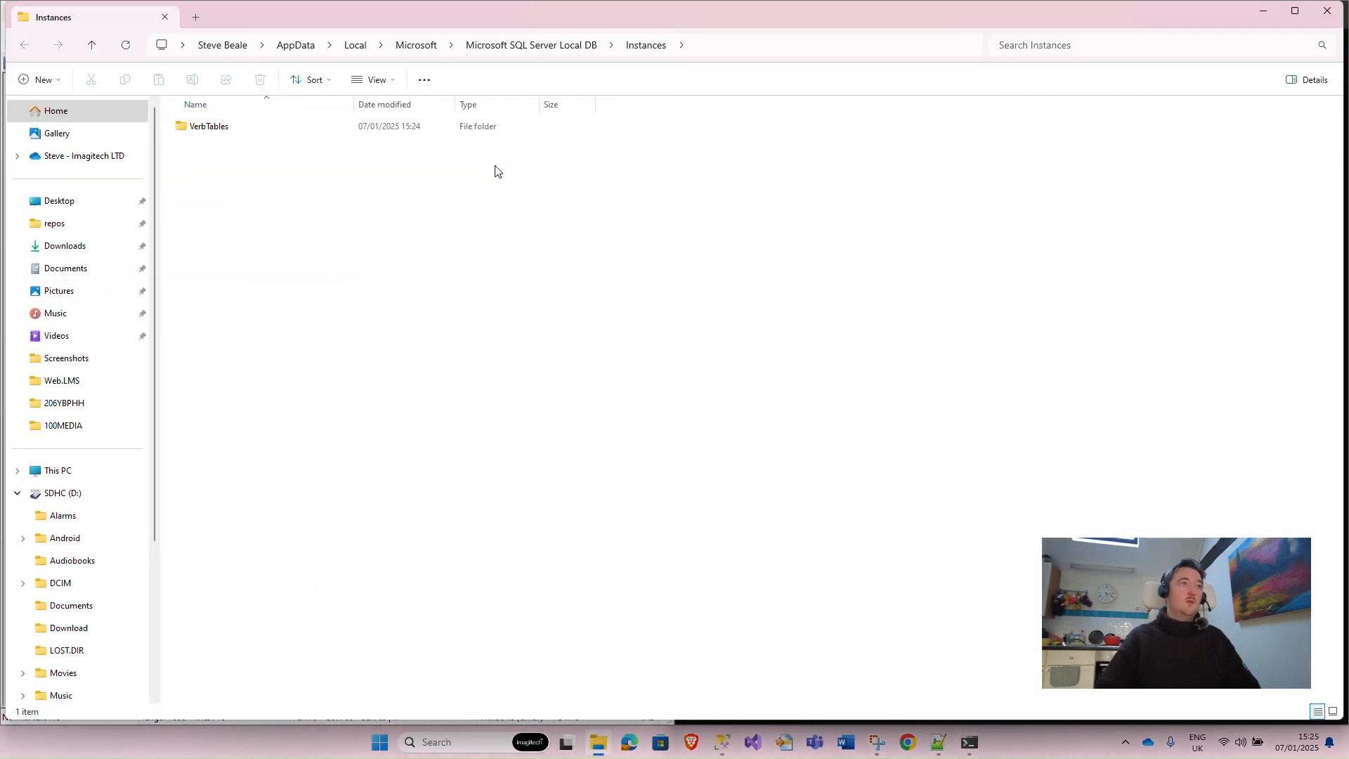
{"action": "mouse_move", "coordinate": [440, 121]}
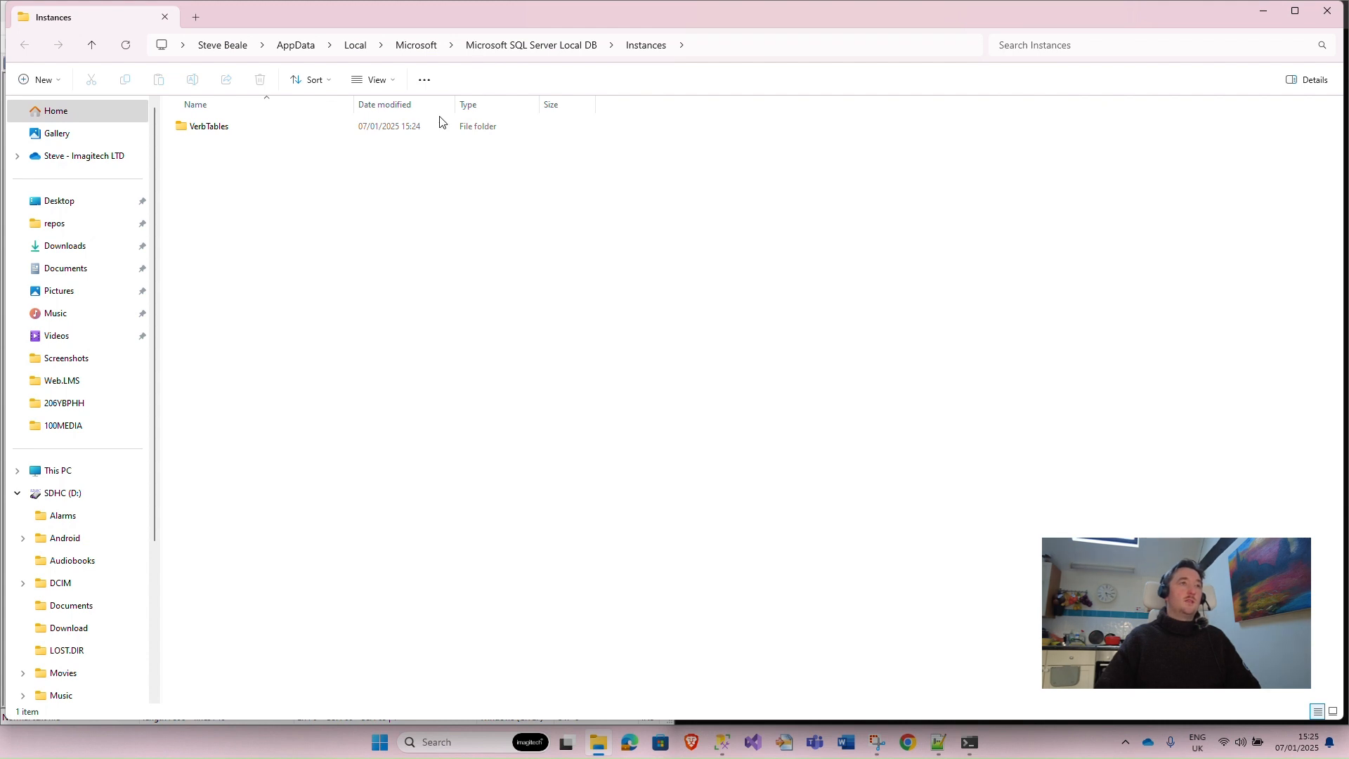
{"action": "double_click", "coordinate": [208, 125]}
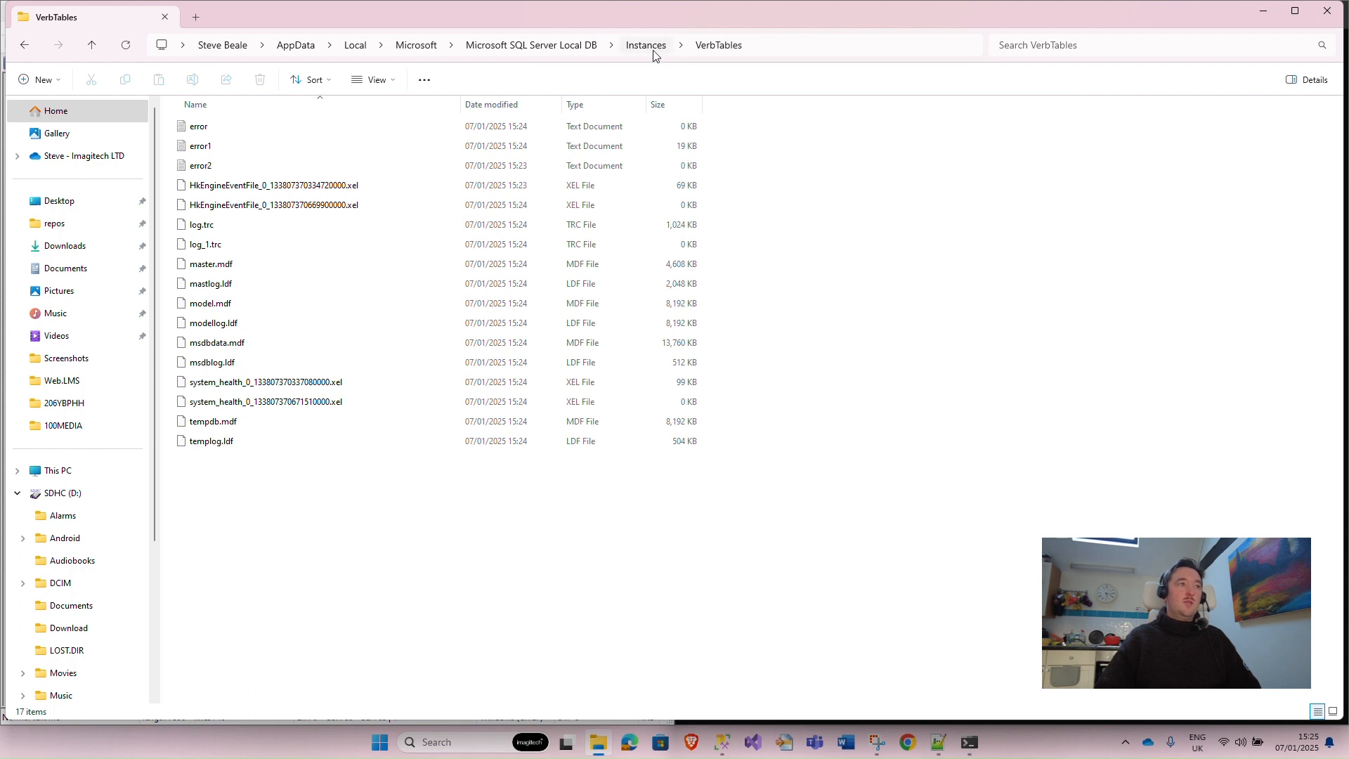
{"action": "left_click", "coordinate": [645, 45]}
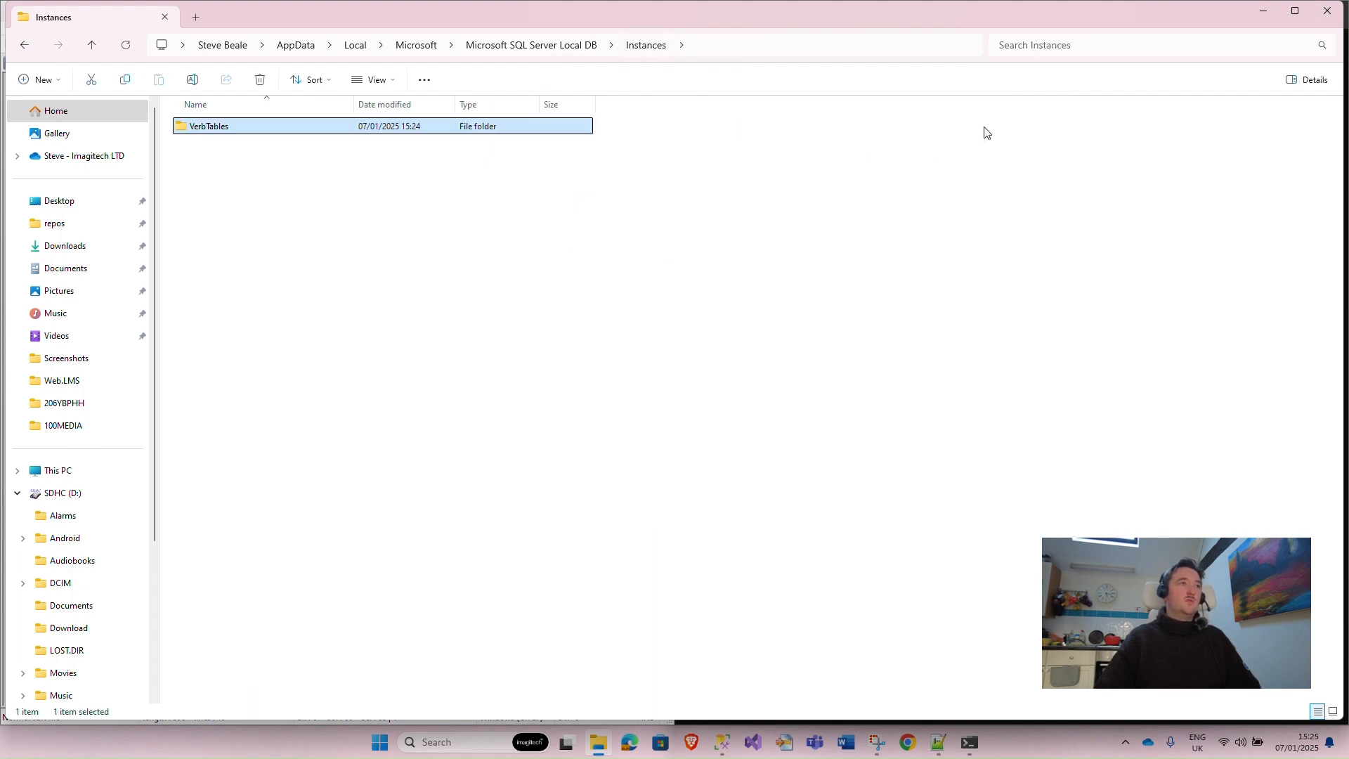
{"action": "mouse_move", "coordinate": [271, 127]}
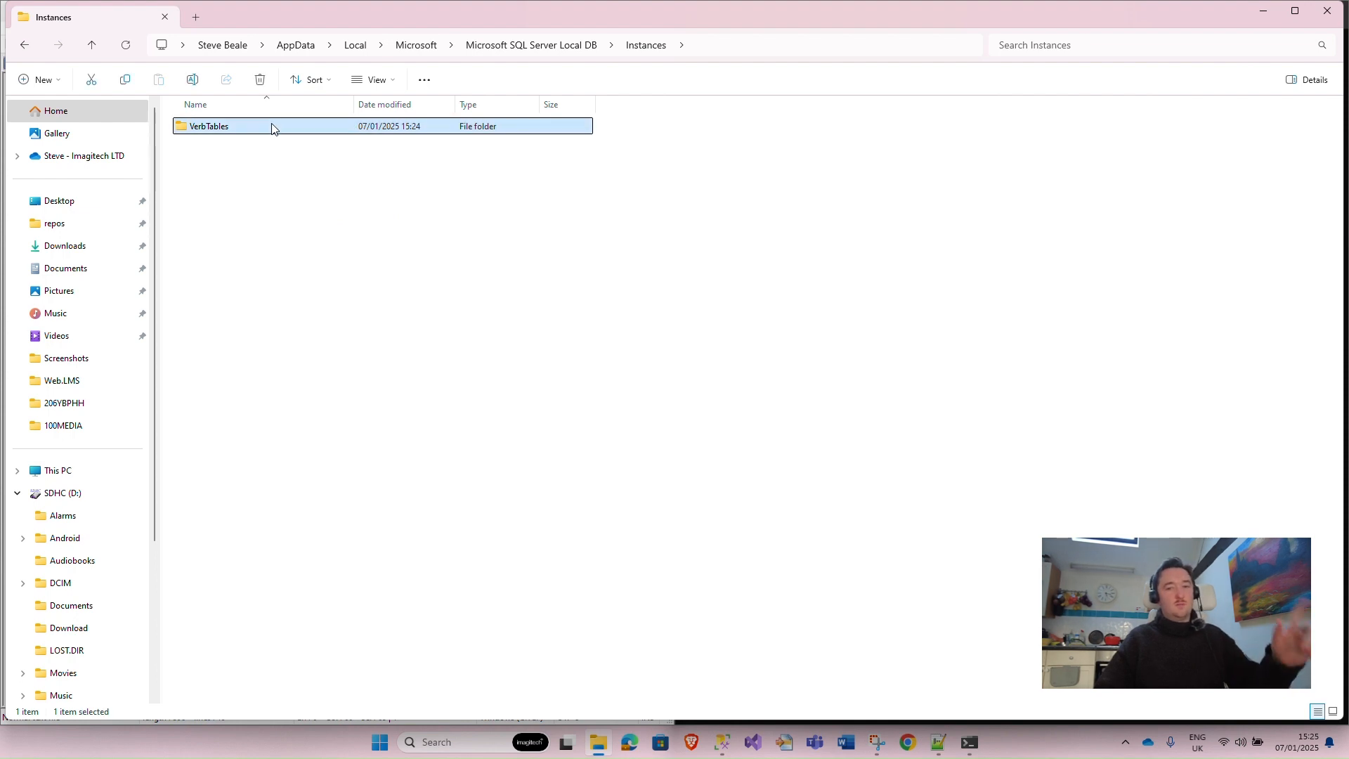
{"action": "mouse_move", "coordinate": [1253, 28]}
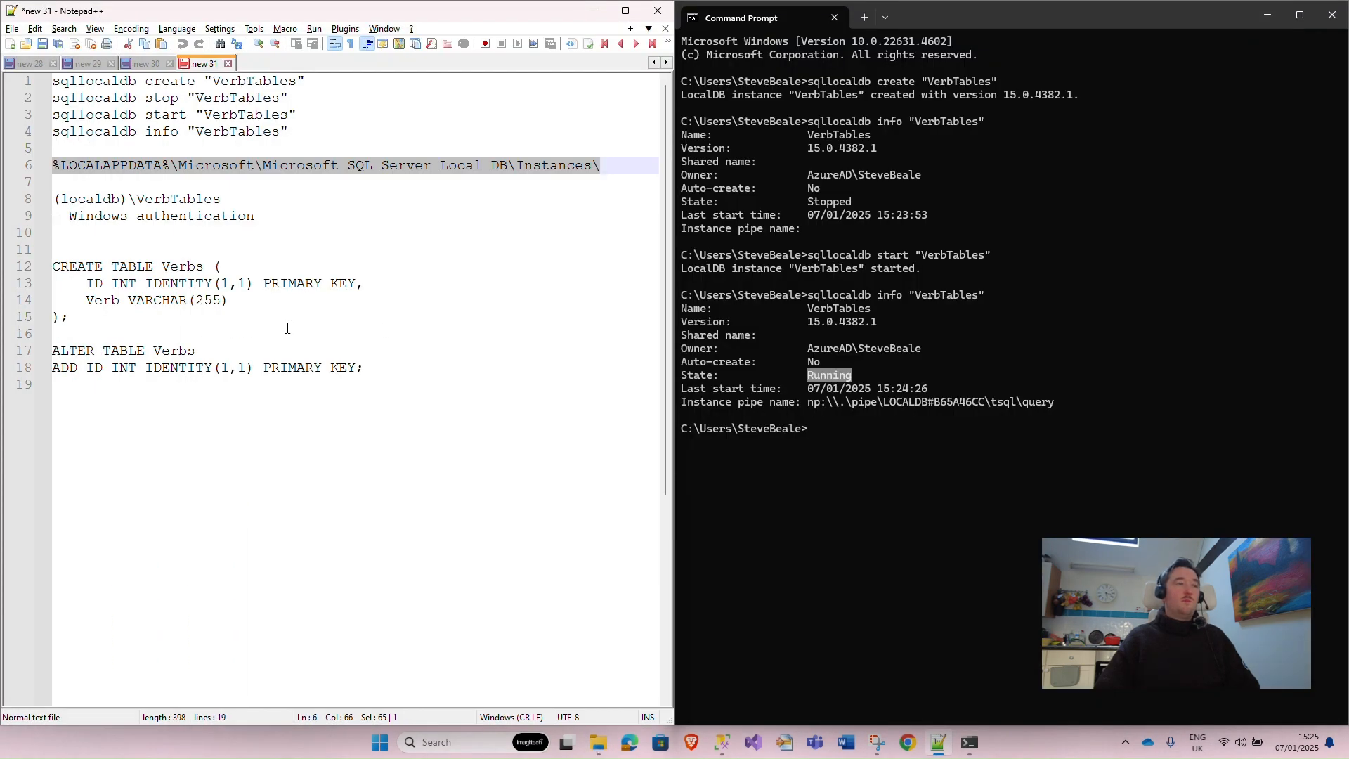
- Copy the server name (localdb)\VerbTables from the notes and switch to SSMS
{"action": "left_click", "coordinate": [258, 335]}
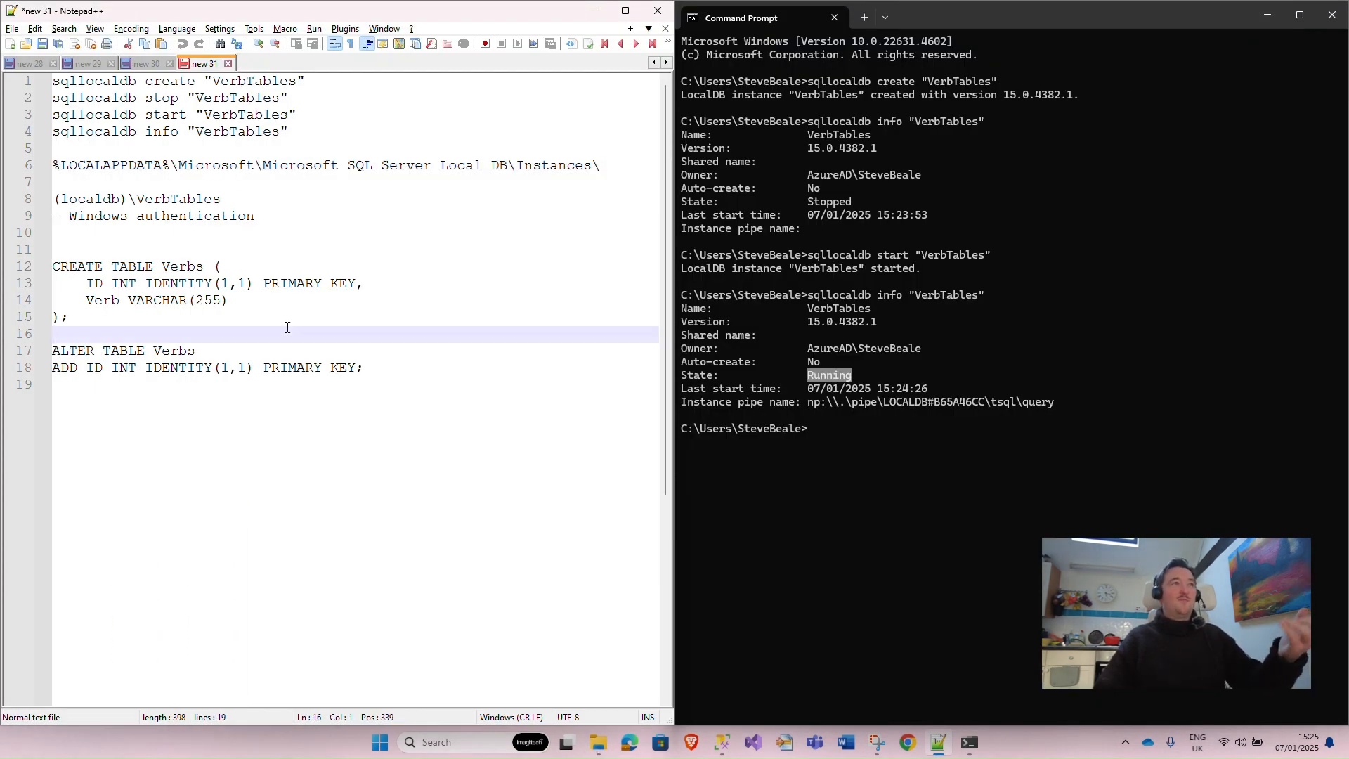
{"action": "left_click", "coordinate": [274, 198]}
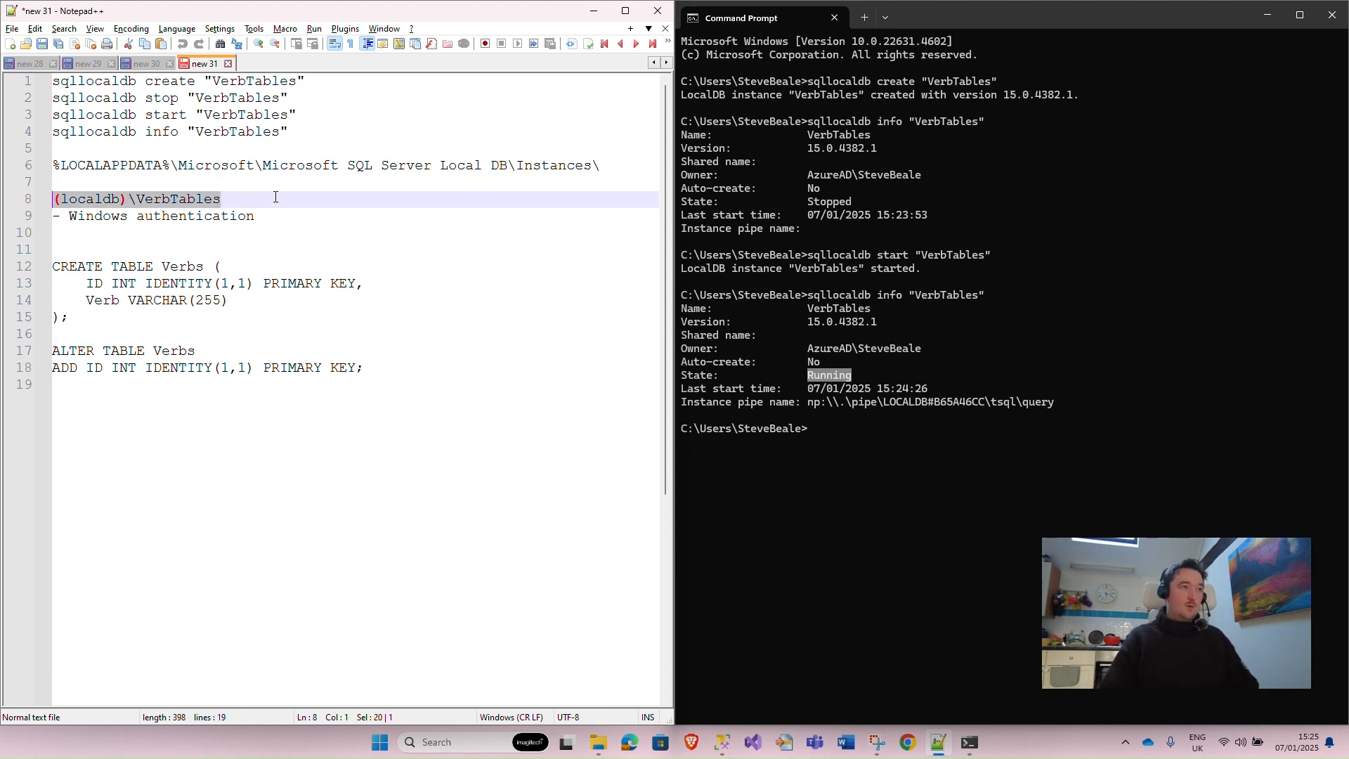
{"action": "key", "text": "alt+tab"}
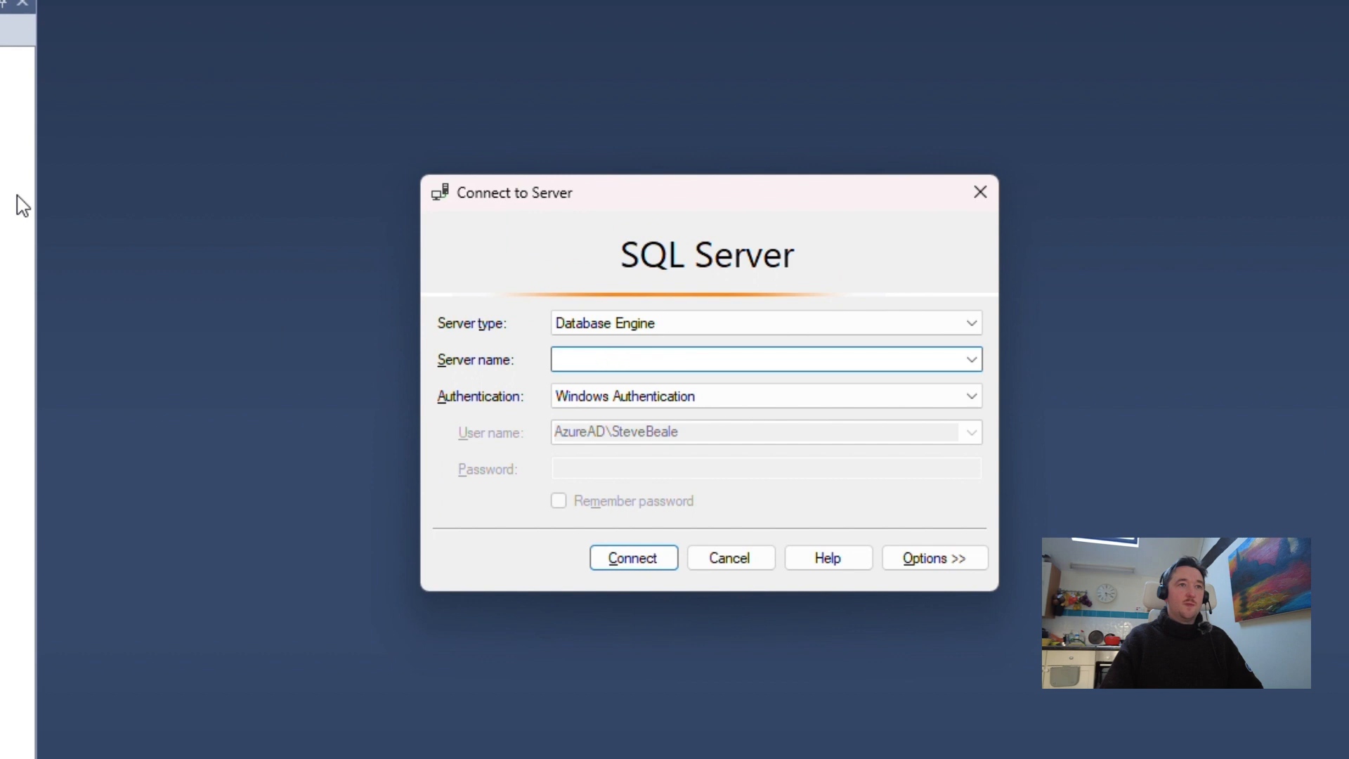
- Connect Object Explorer to (localdb)\VerbTables using Windows Authentication
{"action": "type", "text": "(localdb)\\VerbTables"}
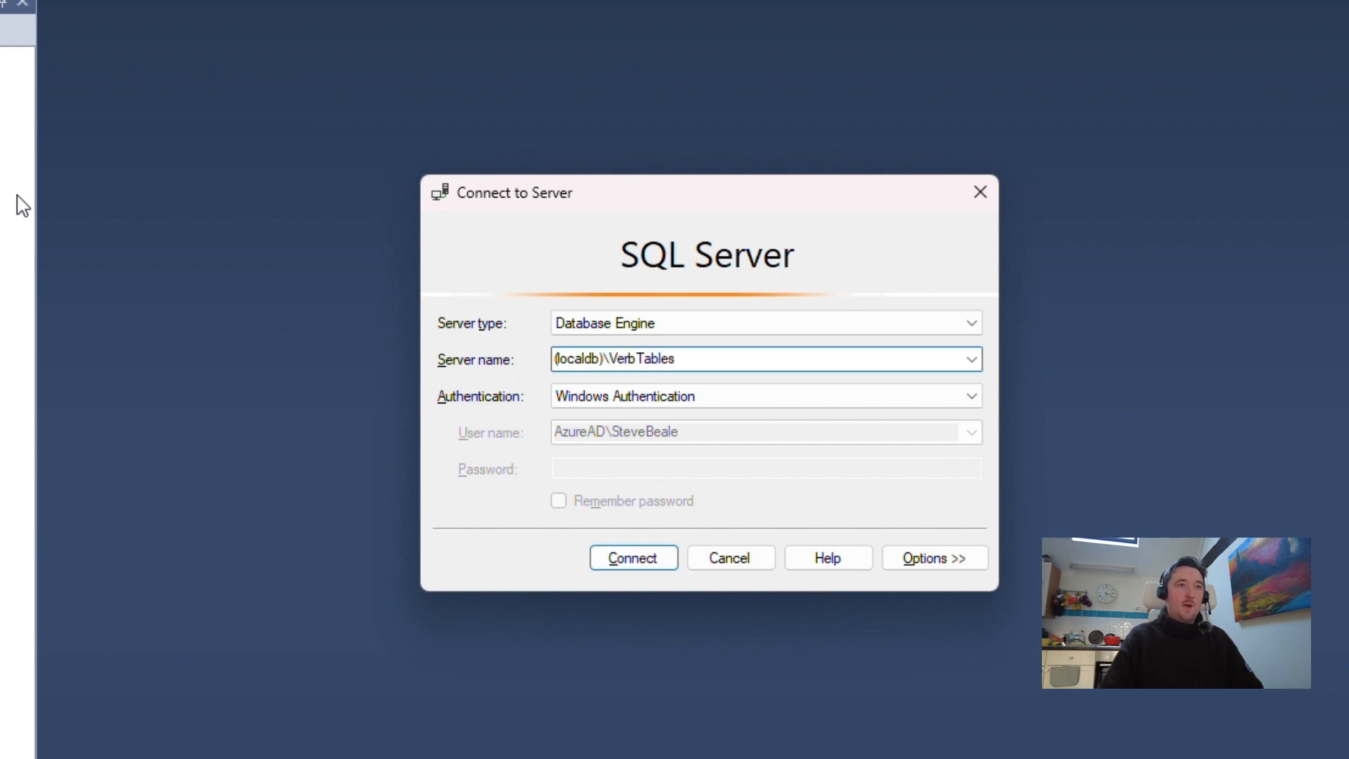
{"action": "double_click", "coordinate": [642, 359]}
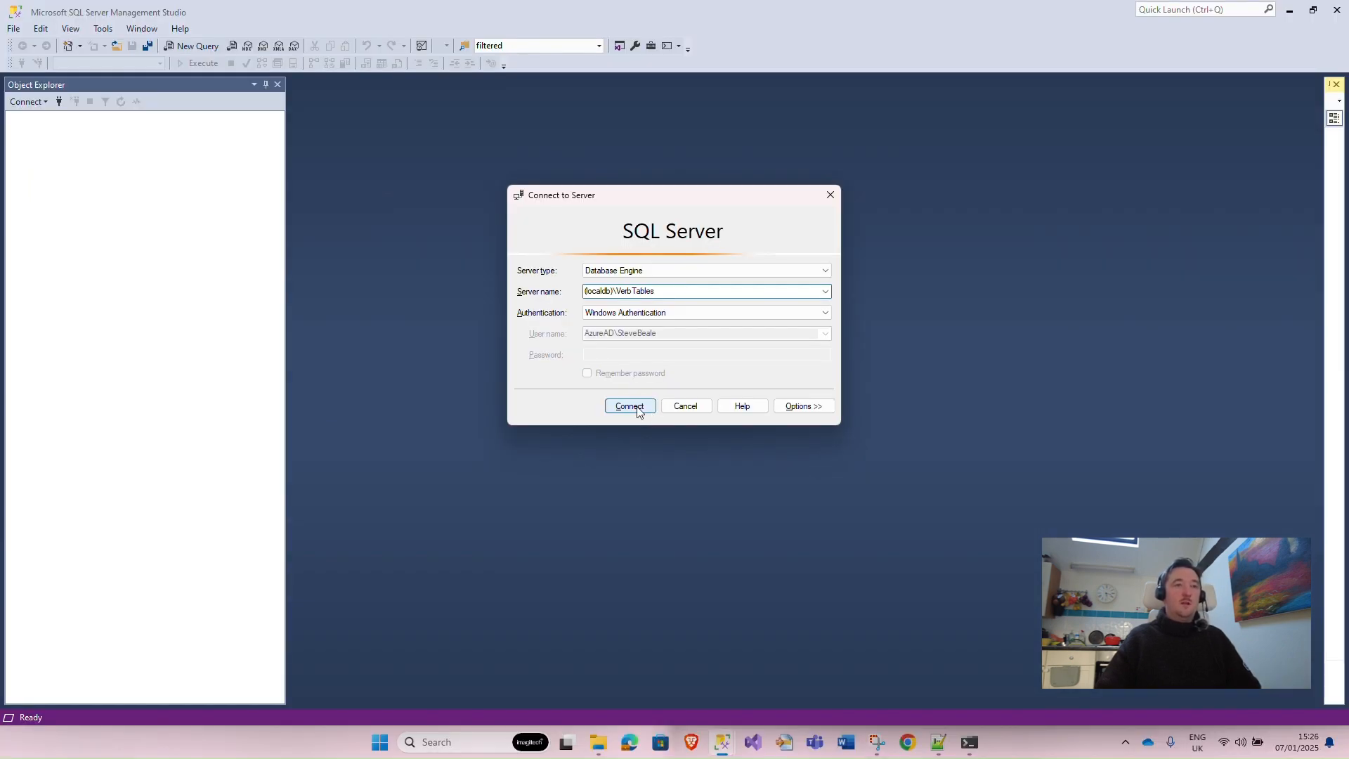
{"action": "left_click", "coordinate": [629, 405]}
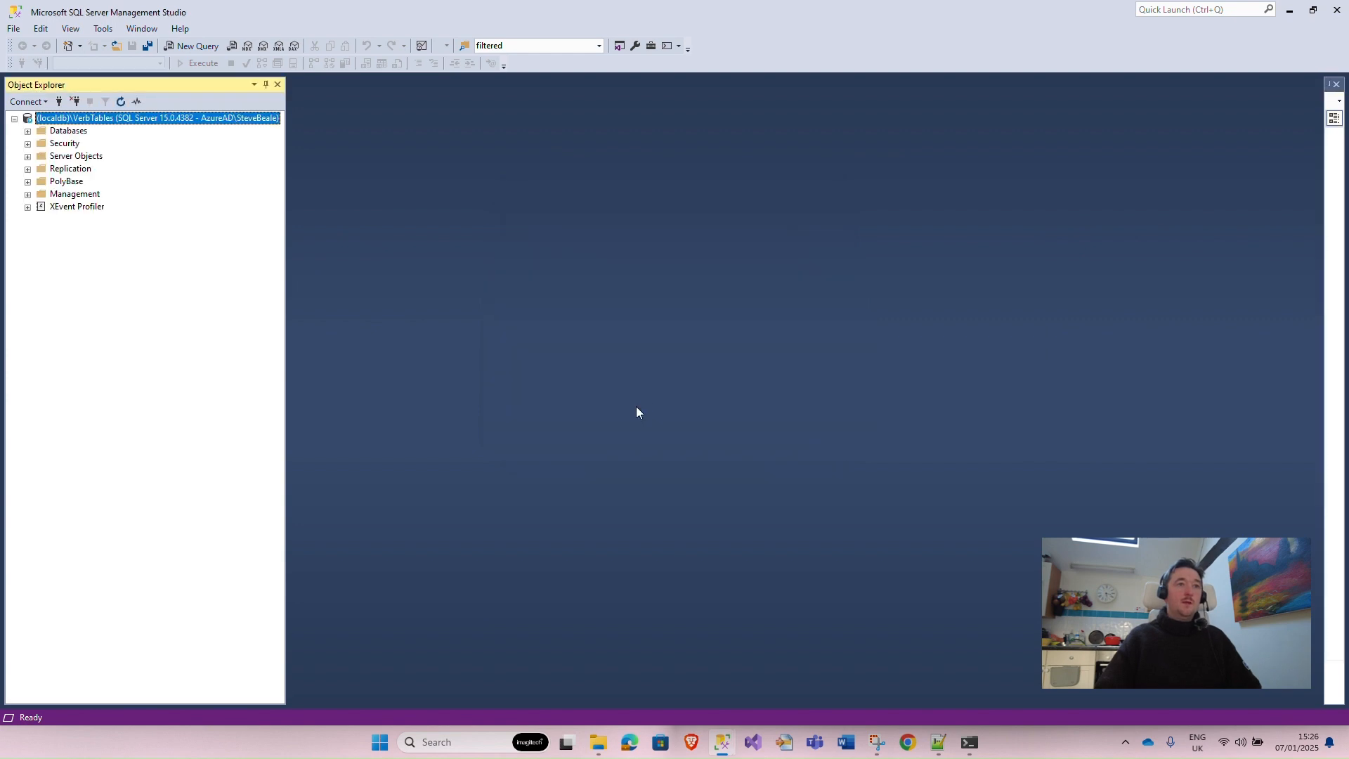